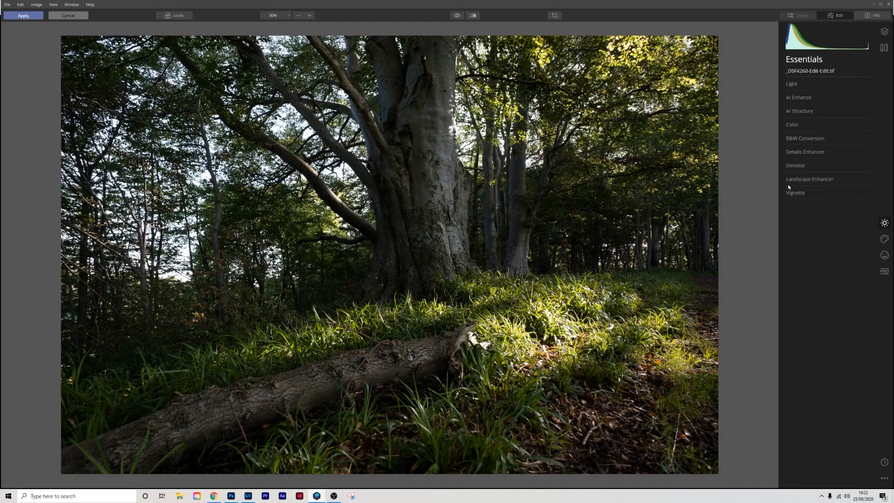
In Color Advanced Settings, set the green channel Hue to about -93 and Luminance to about 32.
left_click(791, 124)
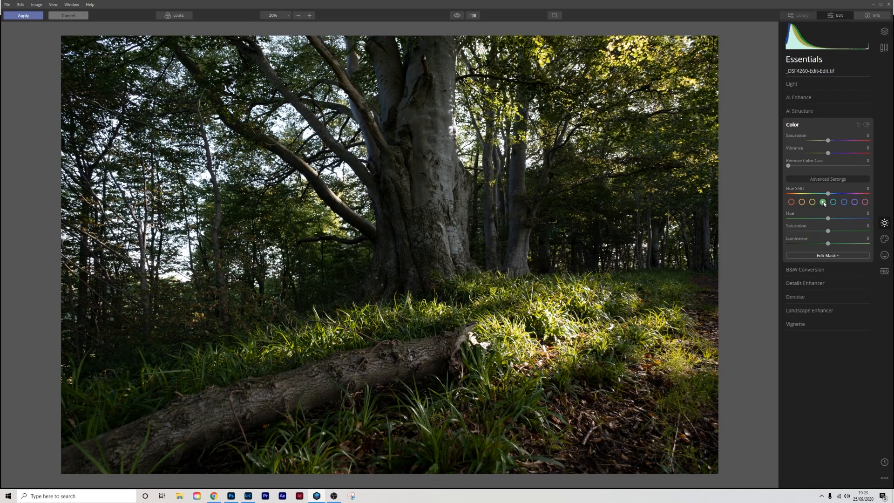
left_click(822, 201)
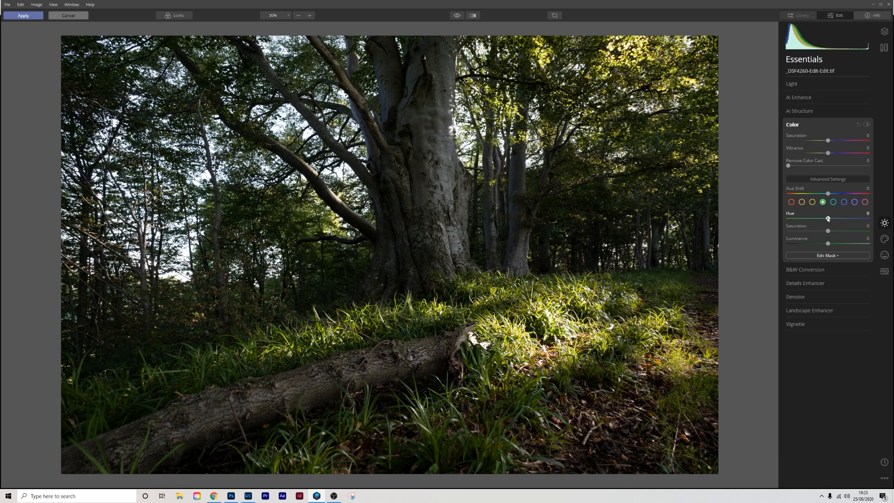
left_click_drag(827, 219, 793, 219)
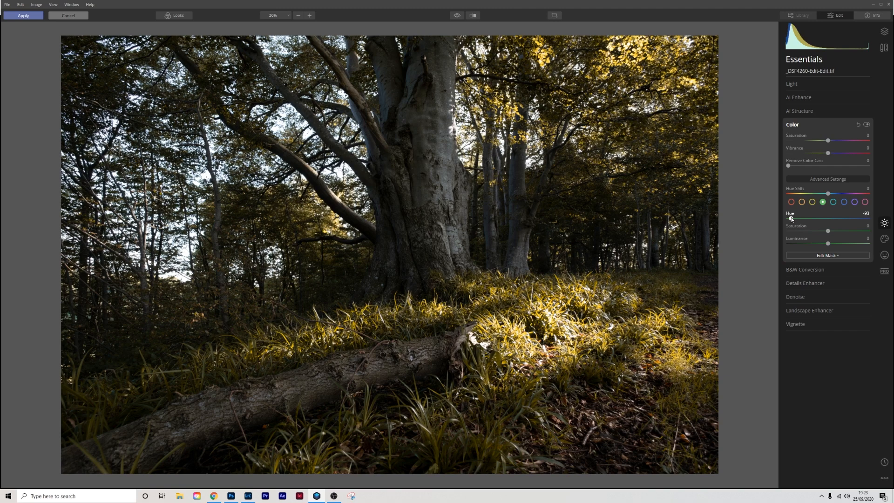
left_click_drag(790, 218, 793, 218)
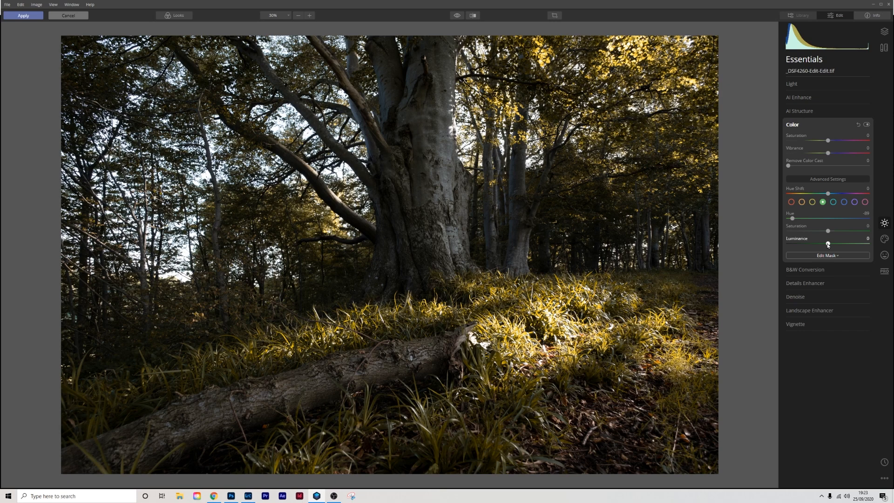
left_click_drag(827, 243, 834, 243)
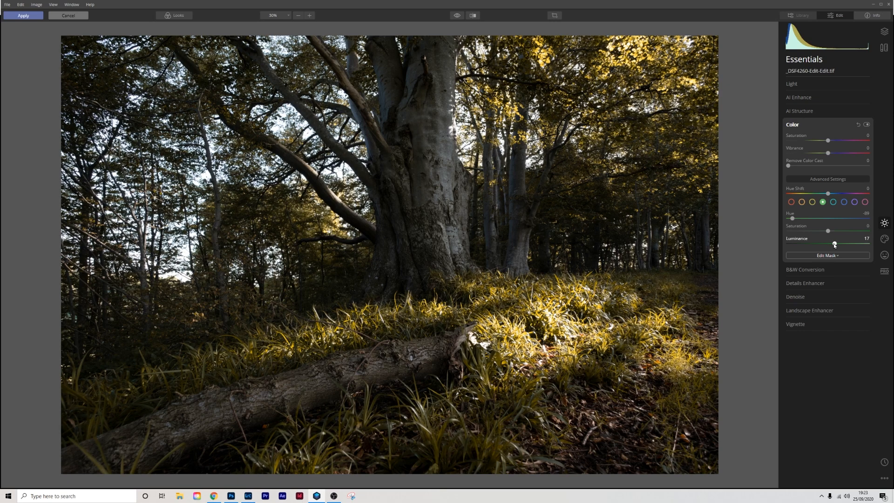
left_click_drag(828, 244, 836, 244)
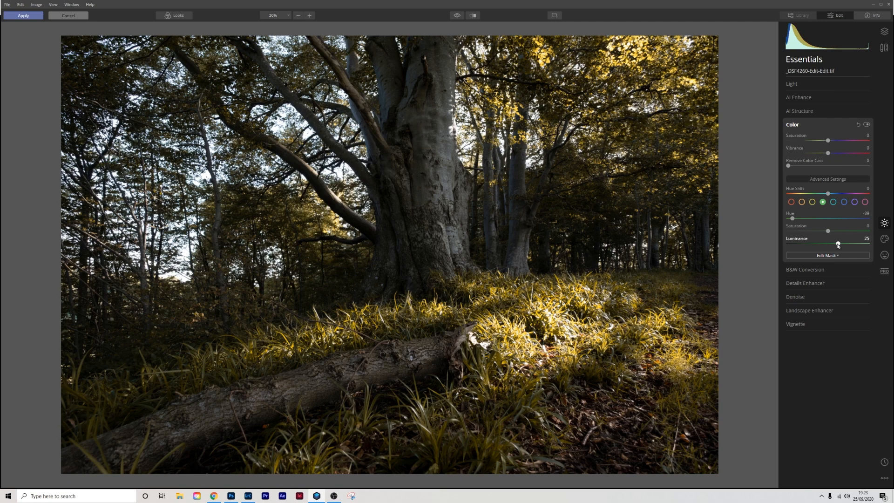
left_click_drag(838, 244, 841, 244)
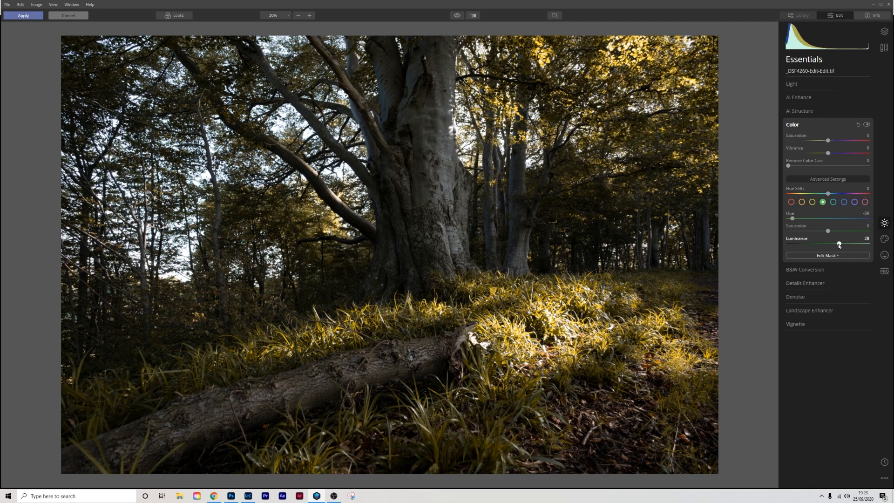
left_click_drag(838, 244, 840, 244)
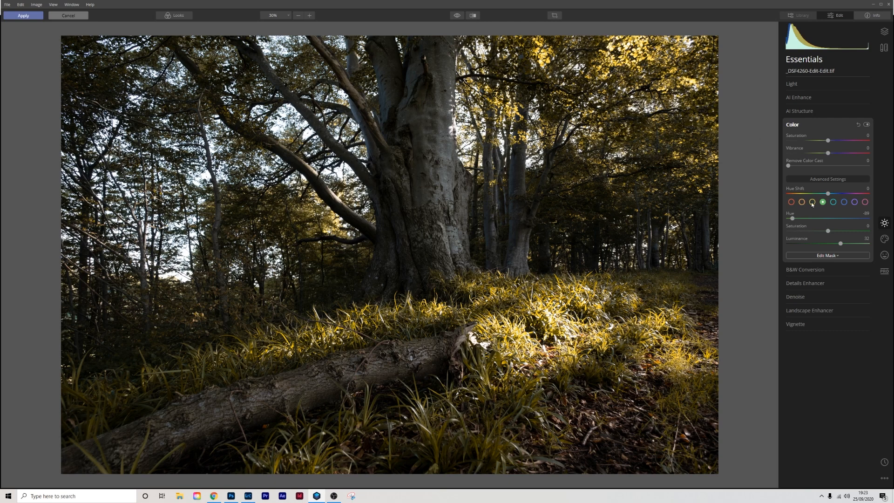
Set the yellow channel Hue to about -56 and Luminance to about 45.
left_click(812, 201)
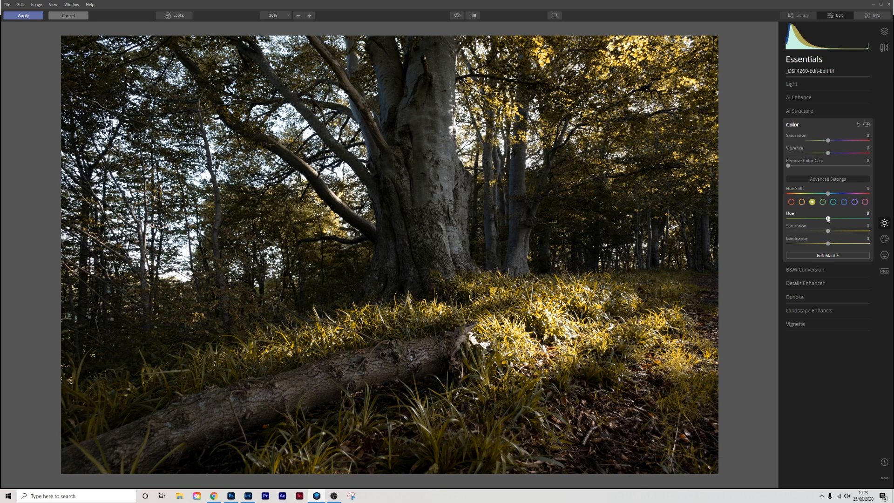
left_click_drag(827, 218, 806, 218)
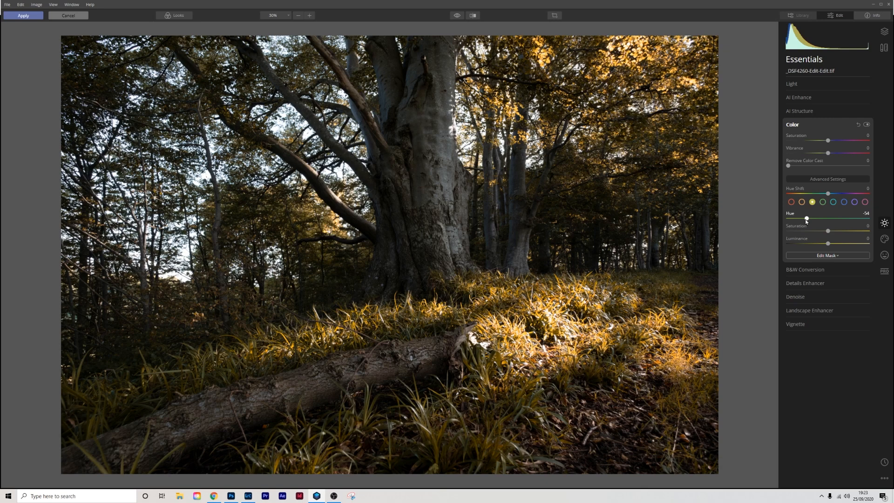
left_click_drag(806, 218, 805, 218)
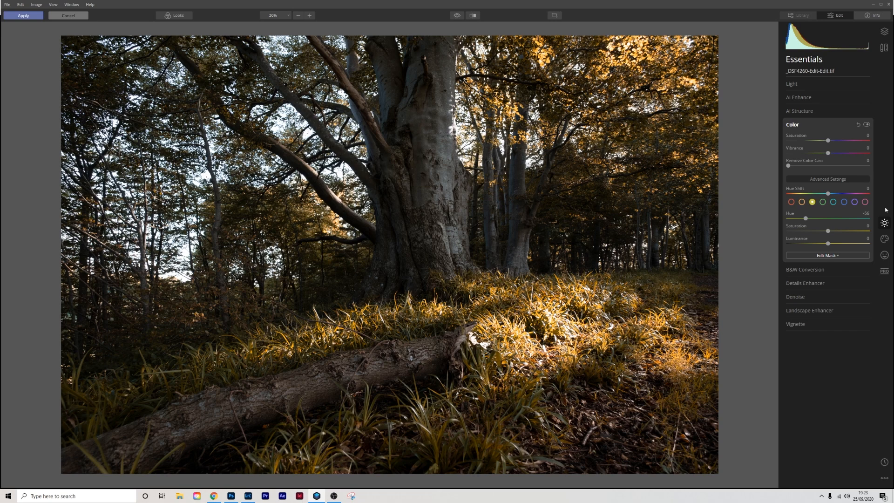
left_click_drag(828, 243, 831, 243)
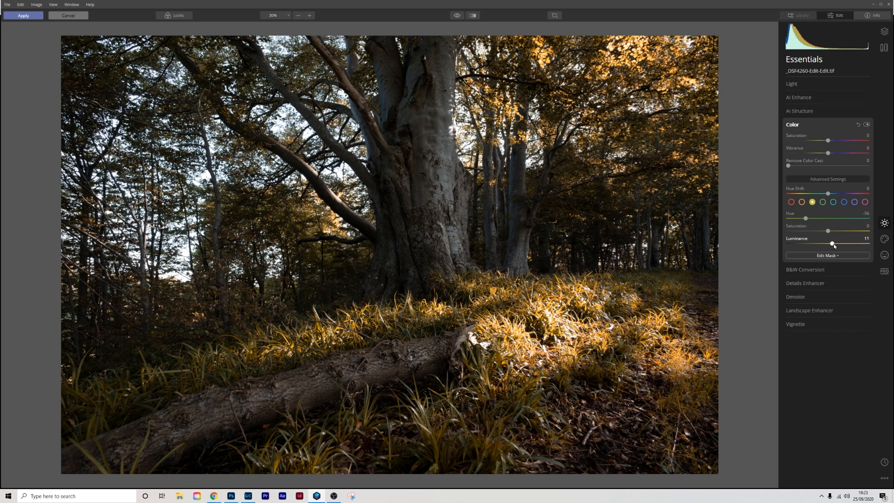
left_click_drag(831, 244, 848, 244)
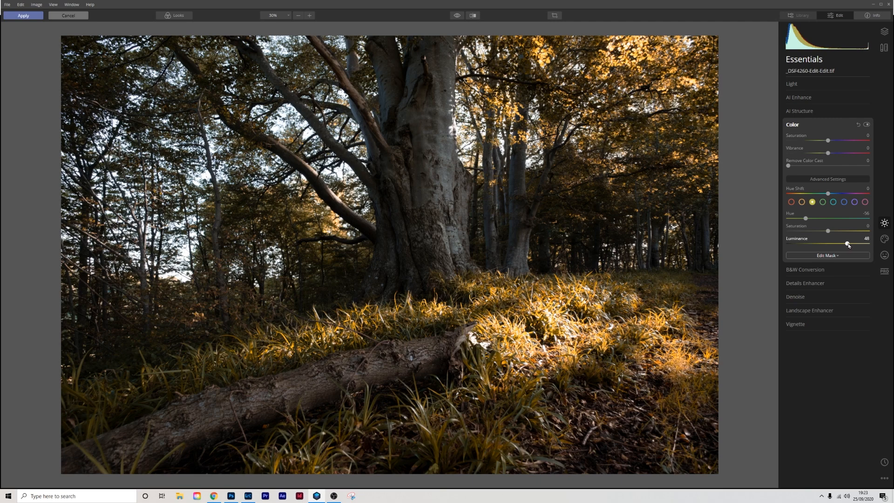
left_click_drag(849, 241, 847, 241)
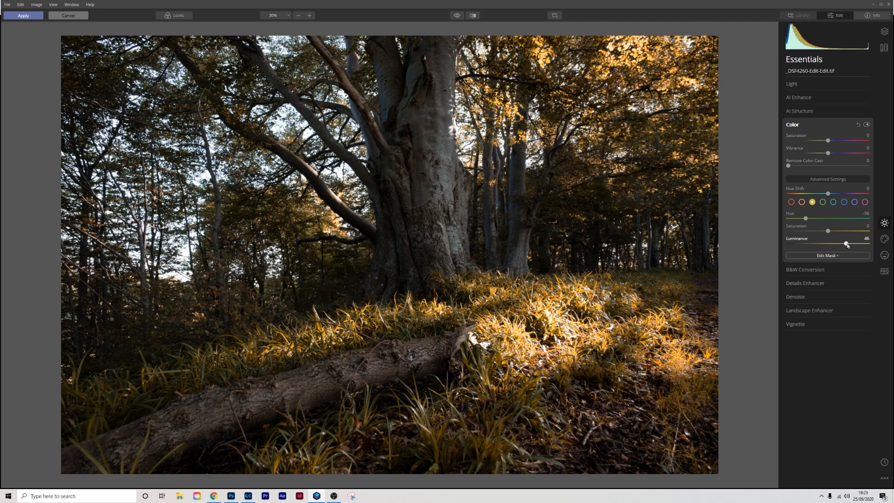
left_click_drag(846, 242, 846, 242)
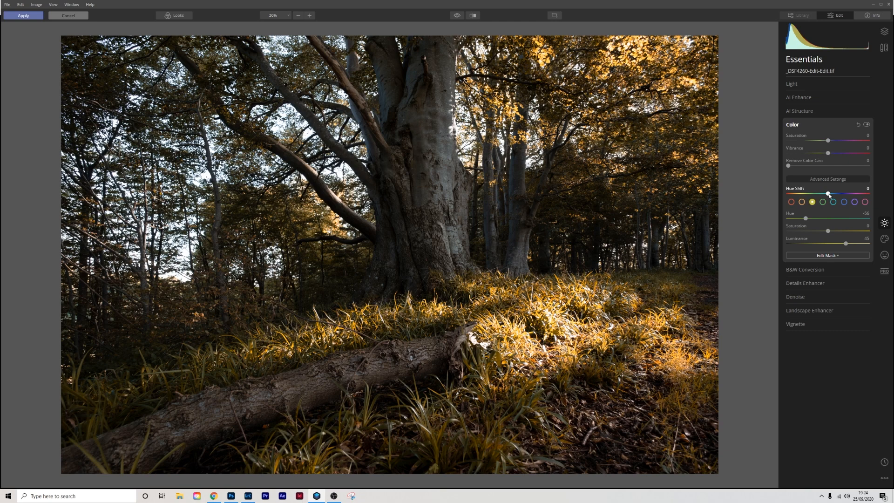
Set the overall Hue Shift slider to about -14 for a copper-orange look.
left_click_drag(828, 195, 825, 195)
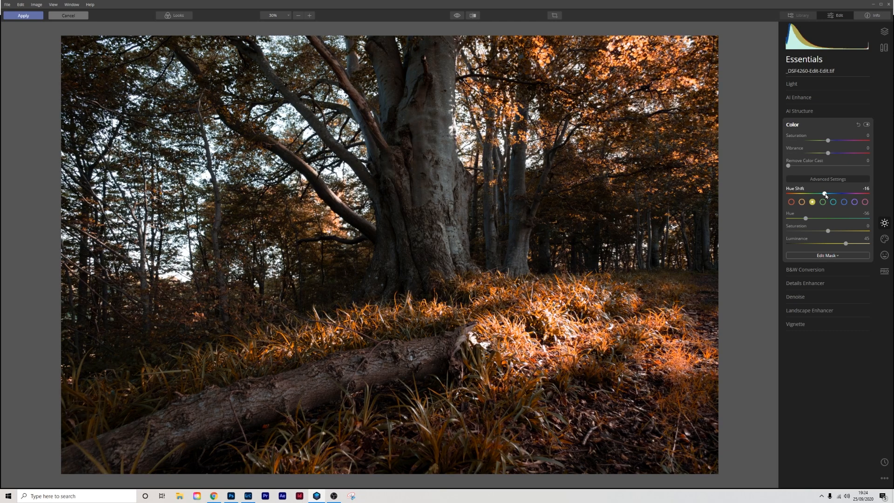
left_click_drag(825, 195, 822, 195)
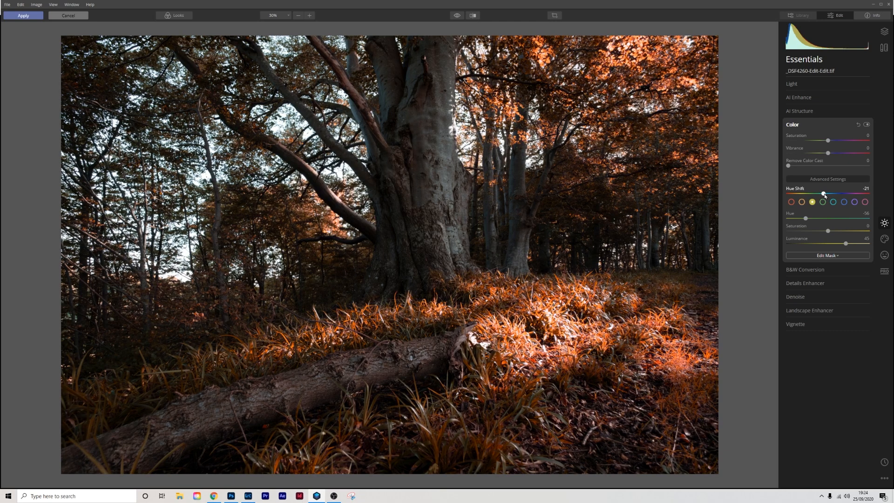
left_click_drag(821, 194, 826, 195)
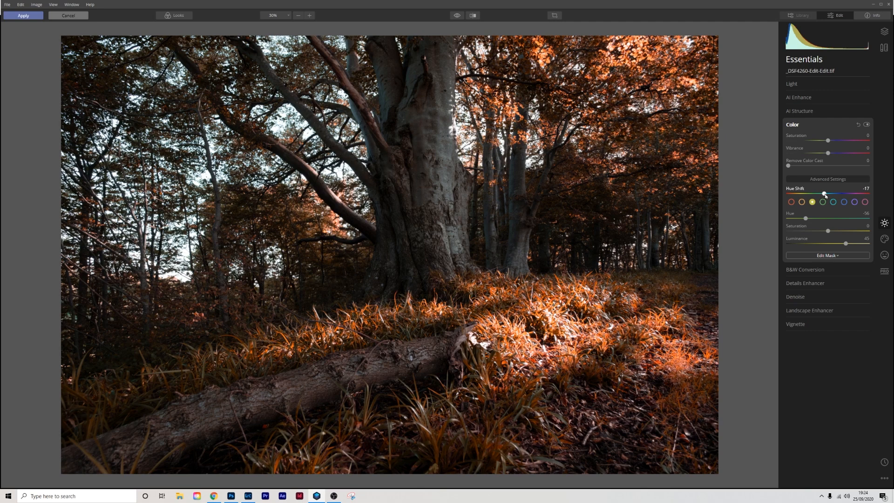
left_click_drag(823, 193, 825, 194)
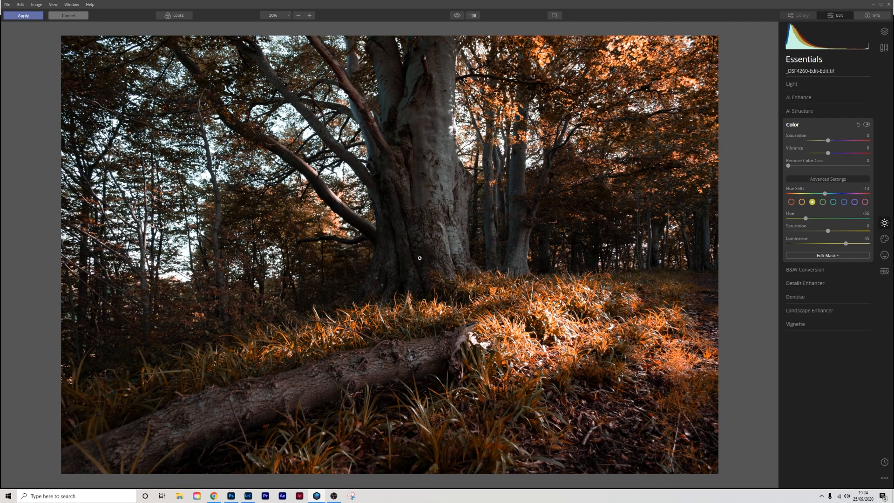
mouse_move(610, 284)
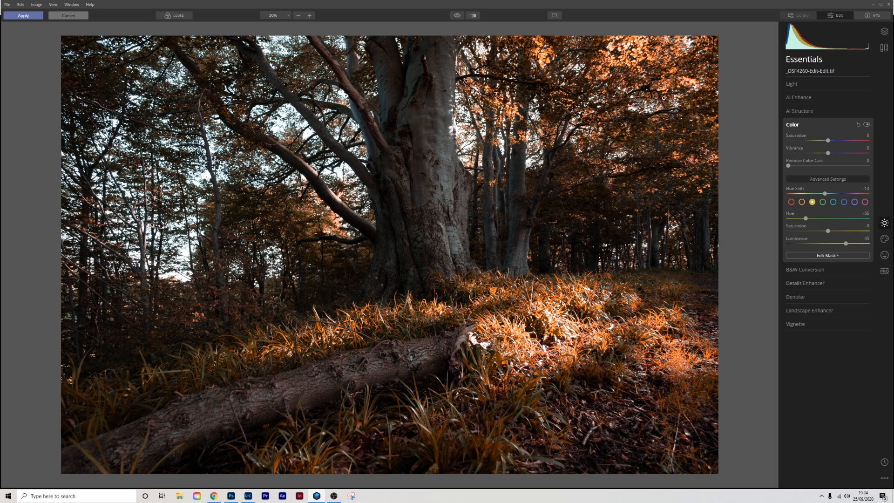
mouse_move(294, 211)
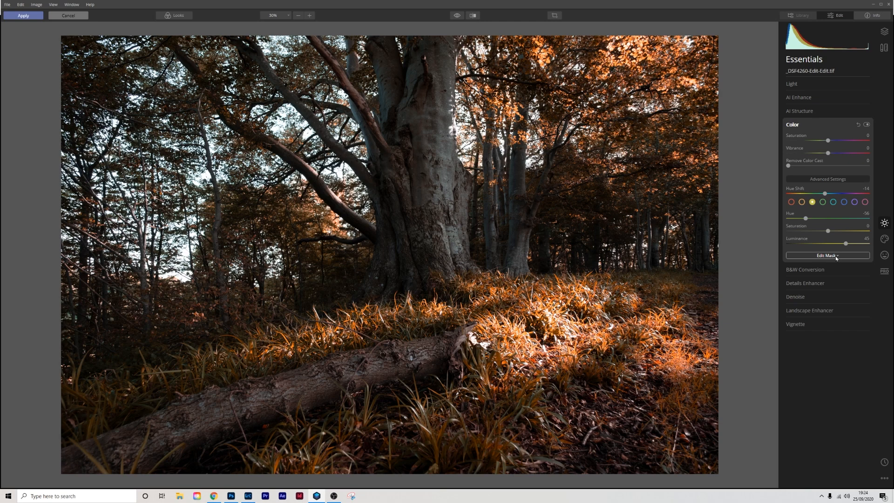
Brush a mask for the Color adjustment over the upper and left-side trees.
left_click(826, 256)
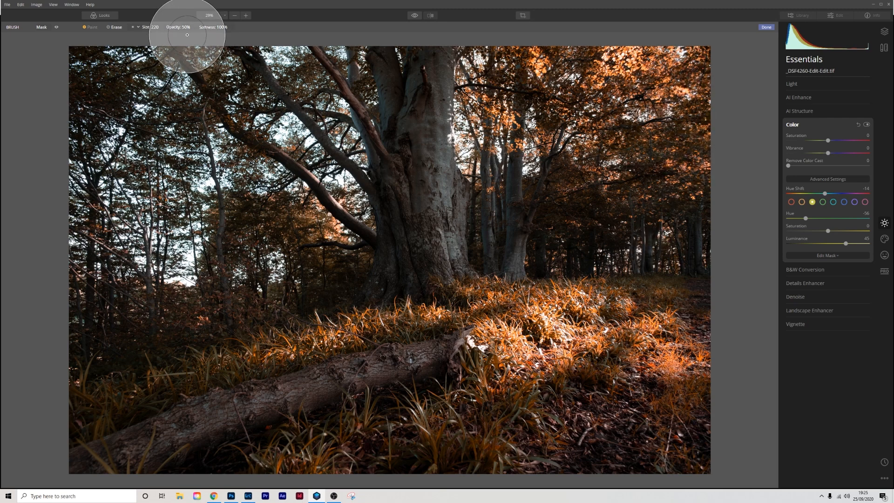
mouse_move(682, 105)
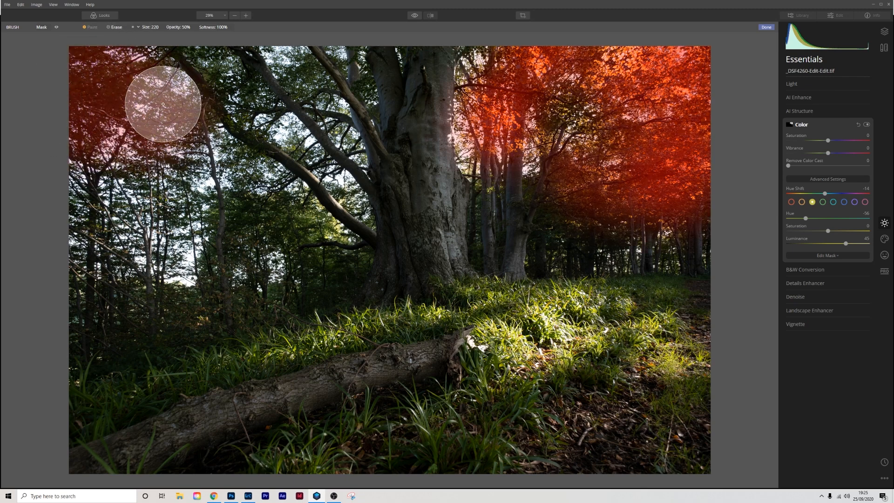
left_click_drag(164, 105, 227, 241)
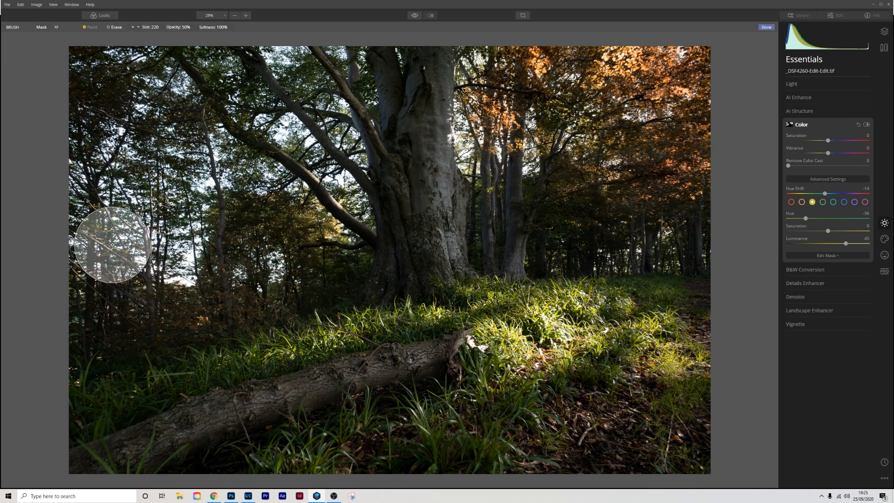
left_click_drag(111, 244, 197, 206)
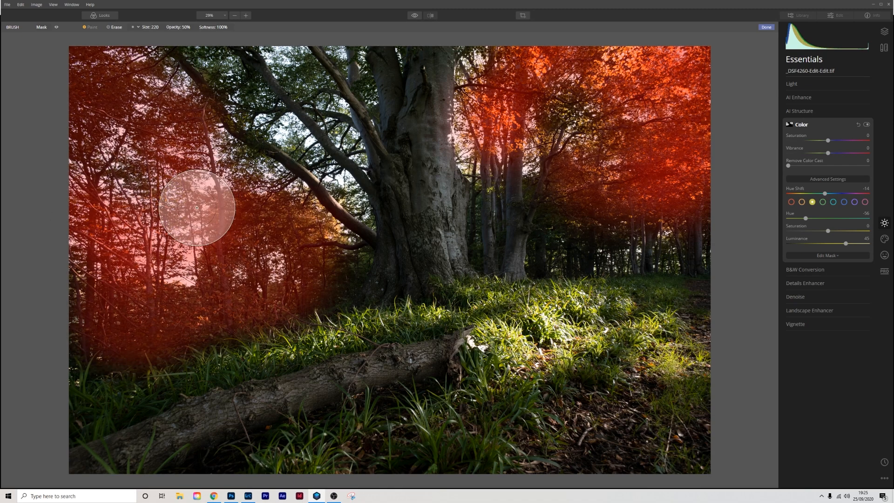
left_click_drag(197, 208, 249, 204)
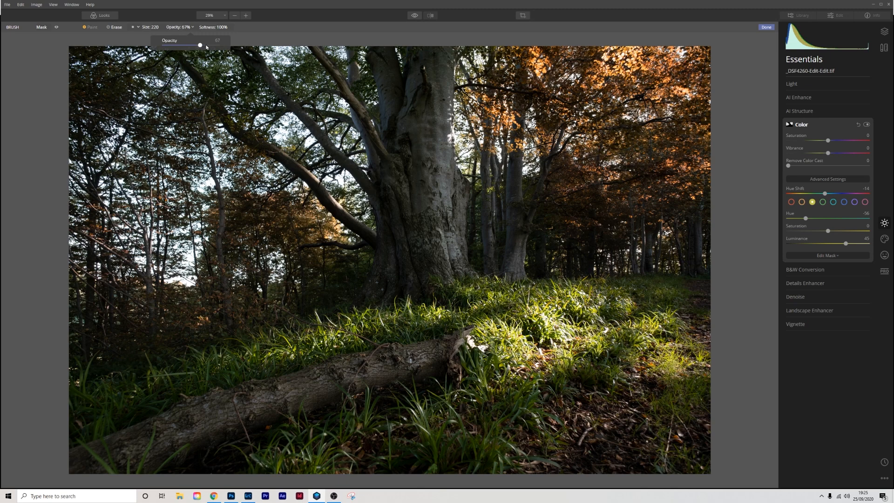
mouse_move(645, 109)
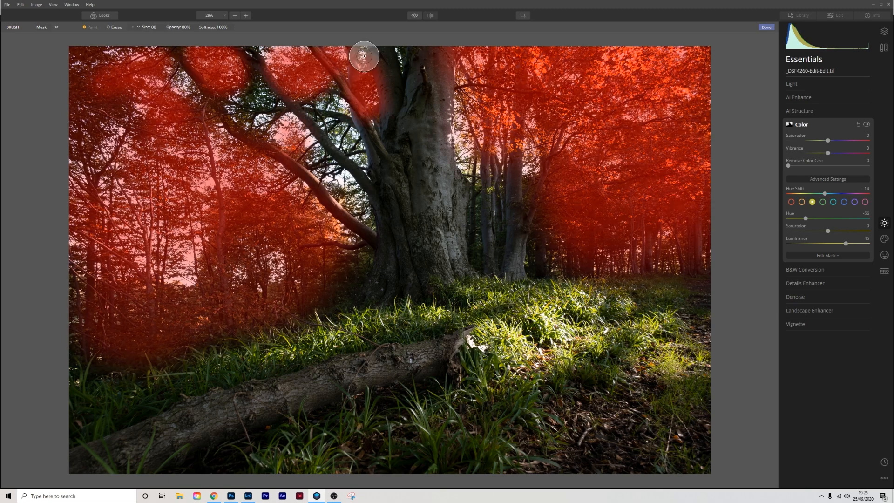
Paint the mask over the upper canopy and the trees beside the trunk.
left_click_drag(363, 55, 335, 182)
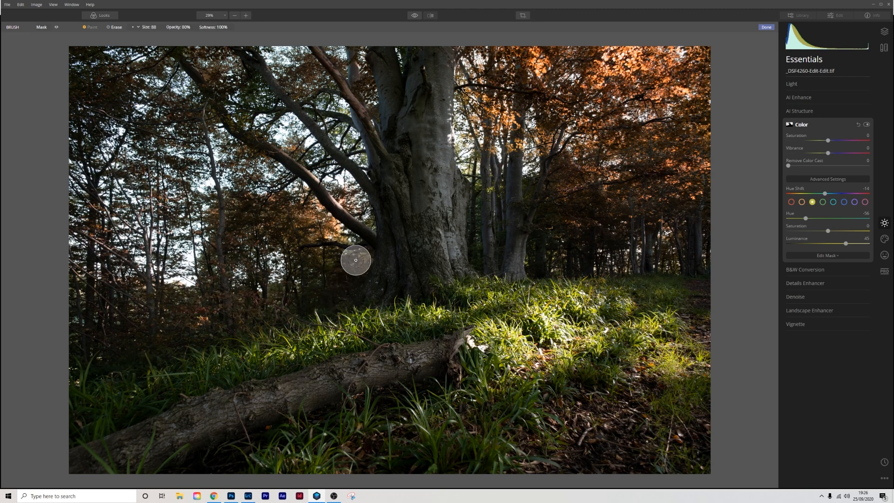
left_click_drag(356, 260, 356, 211)
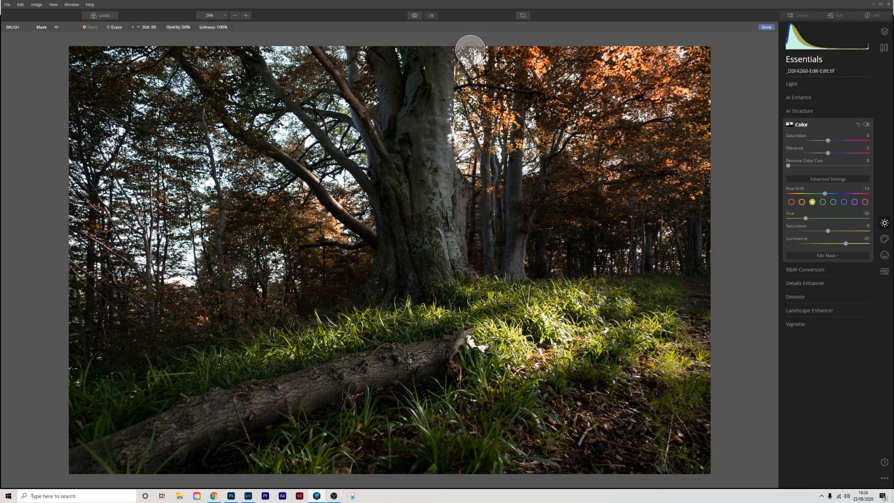
mouse_move(699, 208)
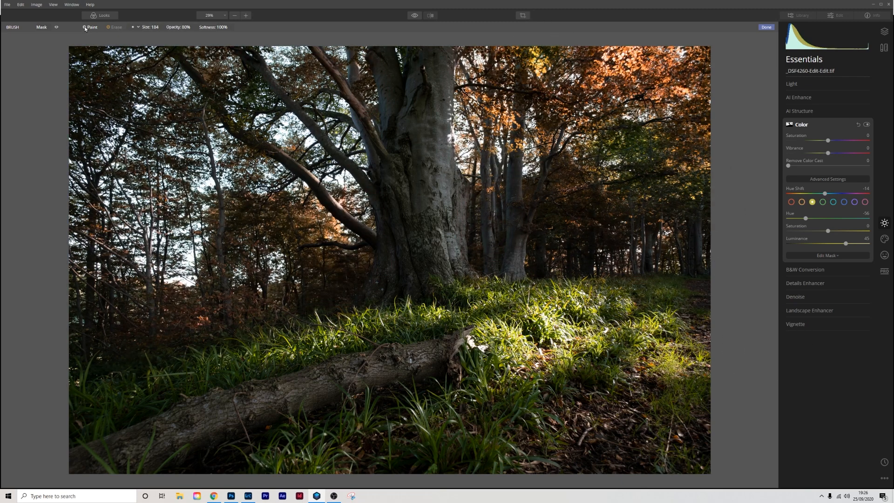
At 10% brush opacity, paint the mask over the grass and log, then toggle Before.
left_click(179, 27)
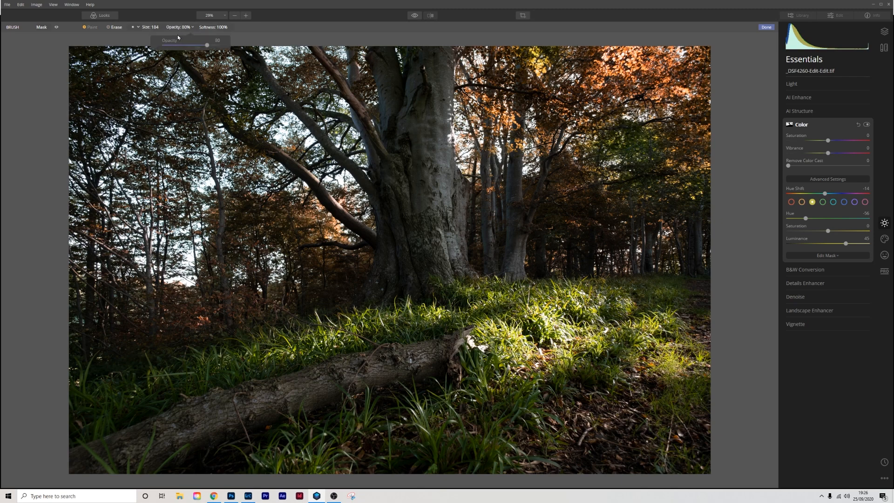
left_click_drag(206, 45, 160, 45)
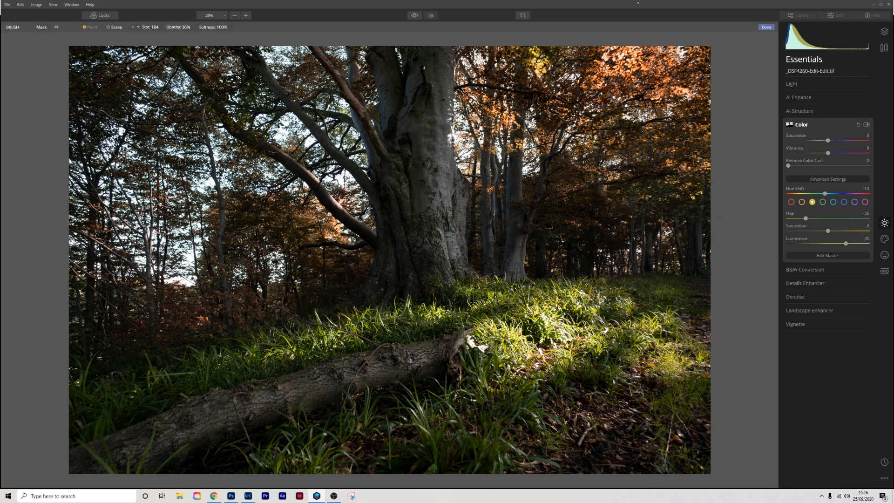
mouse_move(719, 326)
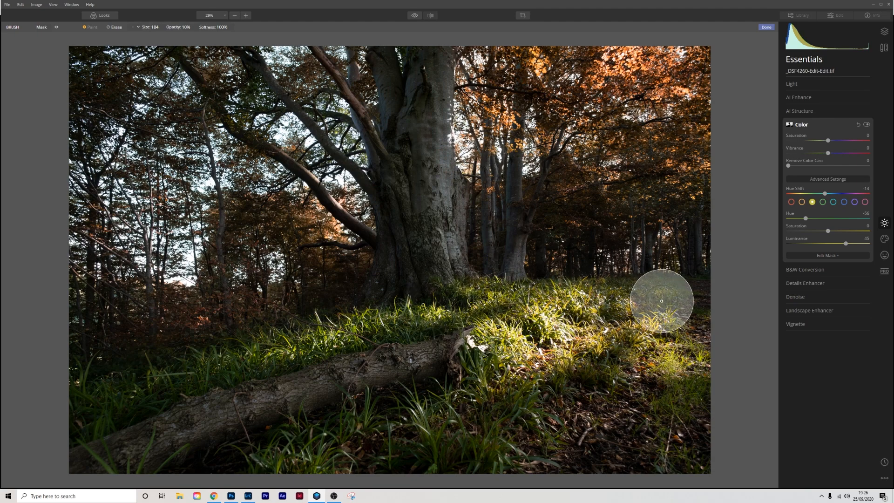
left_click_drag(662, 300, 681, 432)
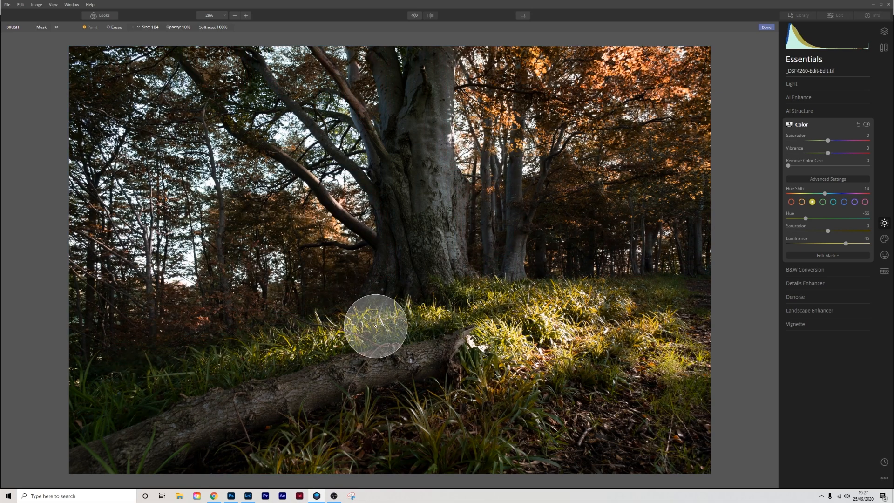
left_click_drag(375, 327, 539, 294)
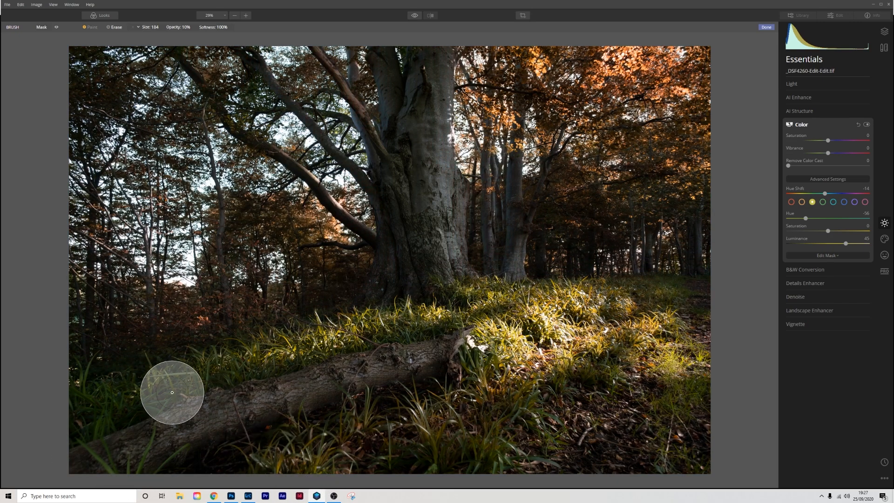
left_click_drag(171, 392, 114, 402)
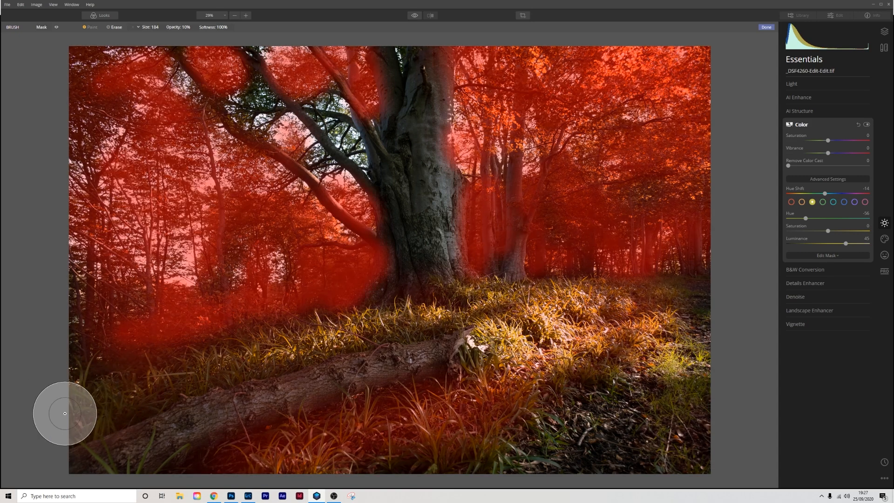
left_click_drag(64, 413, 508, 416)
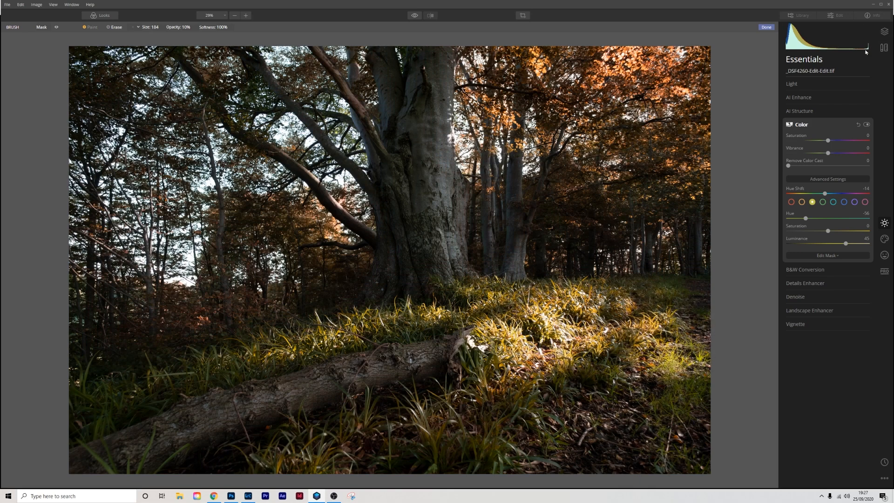
mouse_move(606, 219)
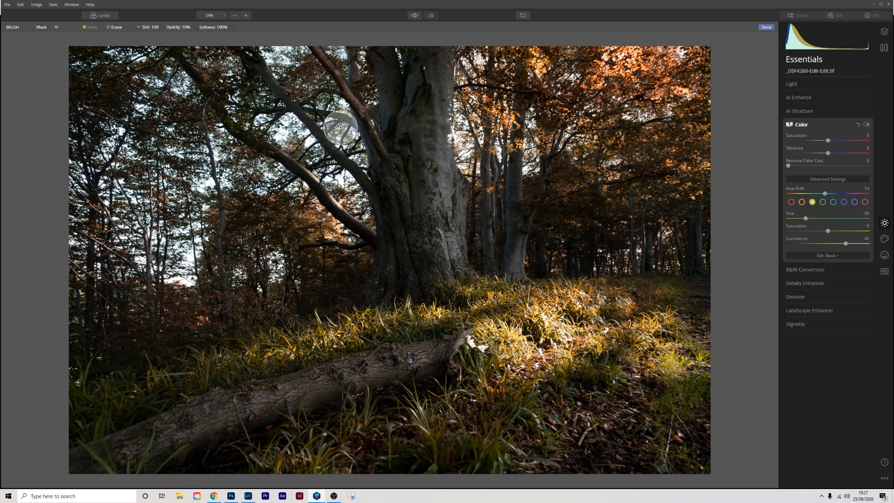
mouse_move(770, 191)
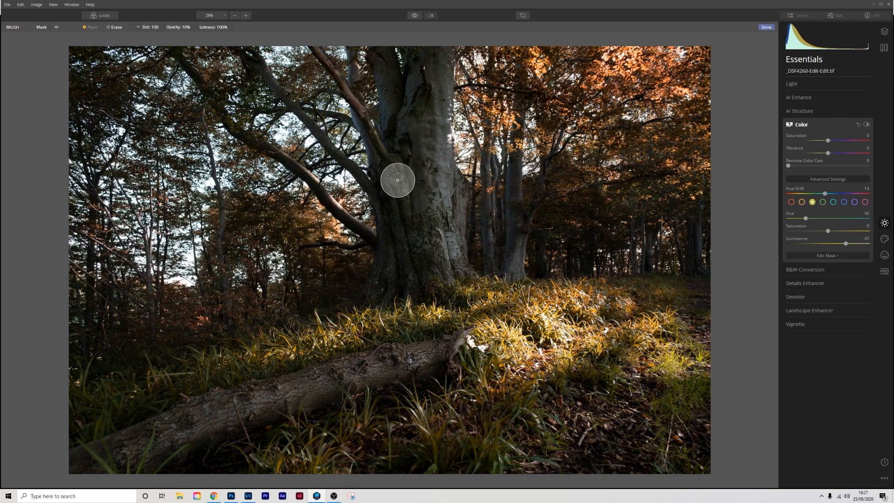
left_click(415, 16)
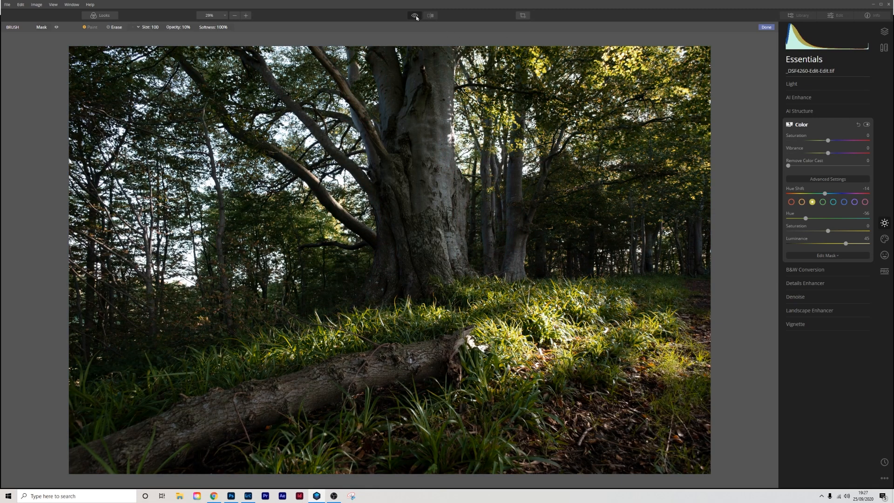
Compare in split Before/After view, then add Color Styles (LUT) and open Choose LUT.
left_click(415, 15)
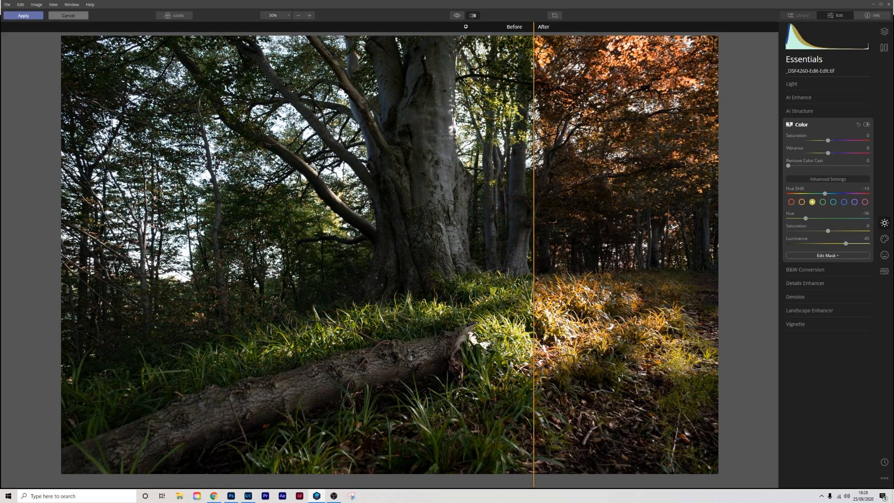
left_click_drag(533, 257, 681, 272)
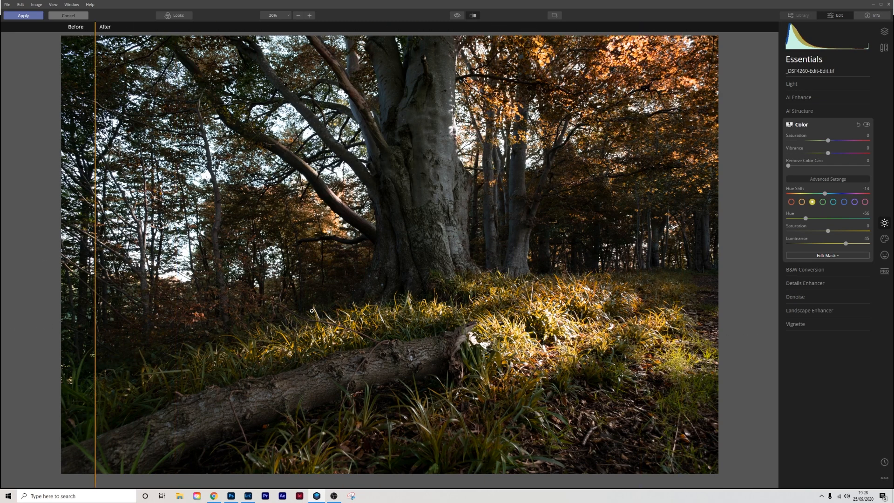
mouse_move(699, 379)
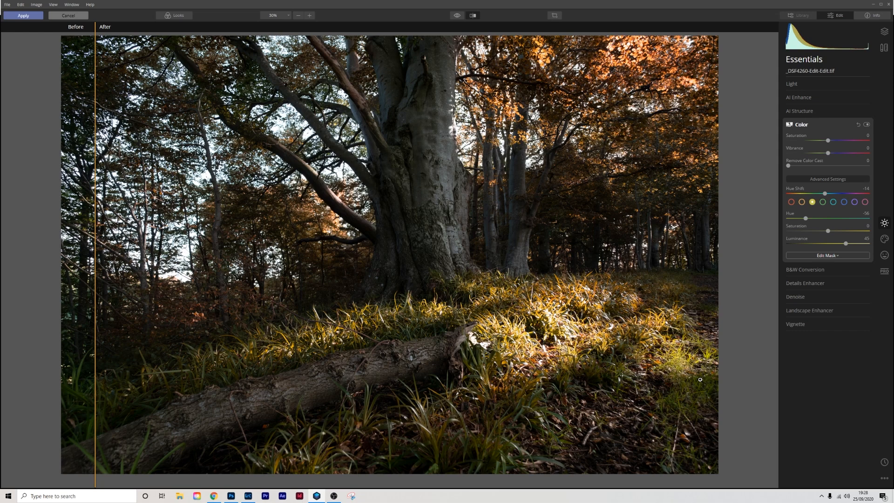
left_click(473, 15)
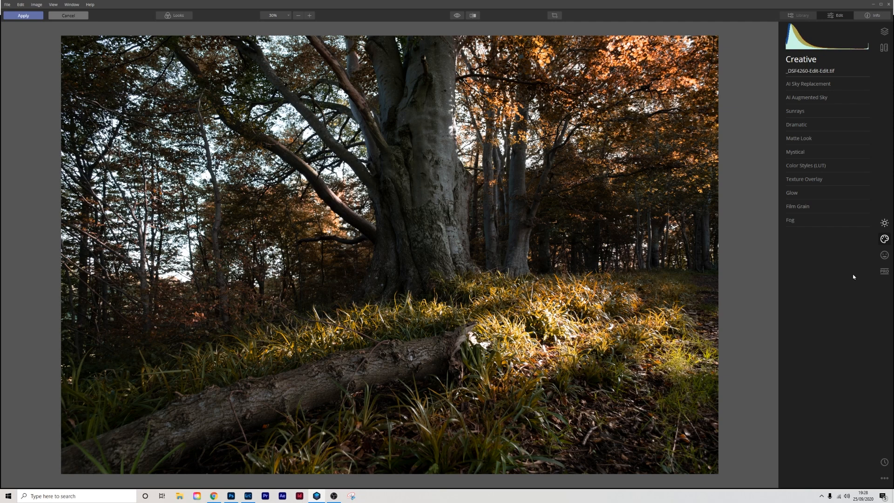
left_click(806, 166)
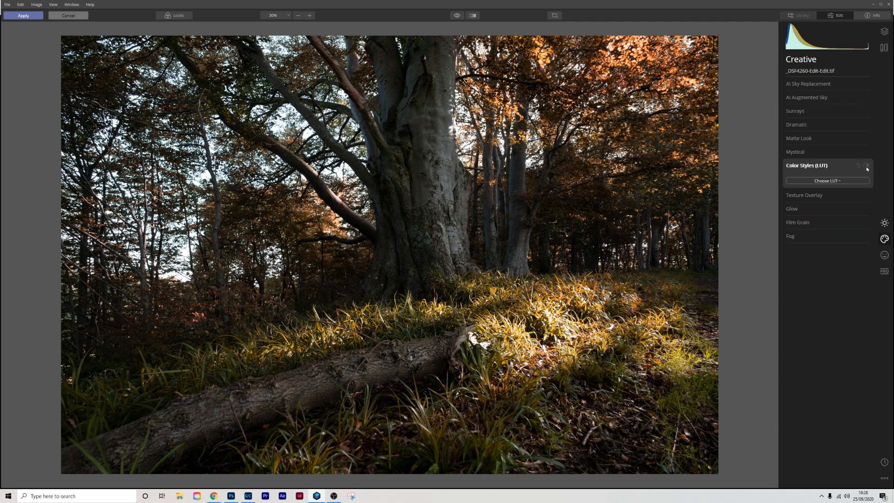
left_click(827, 180)
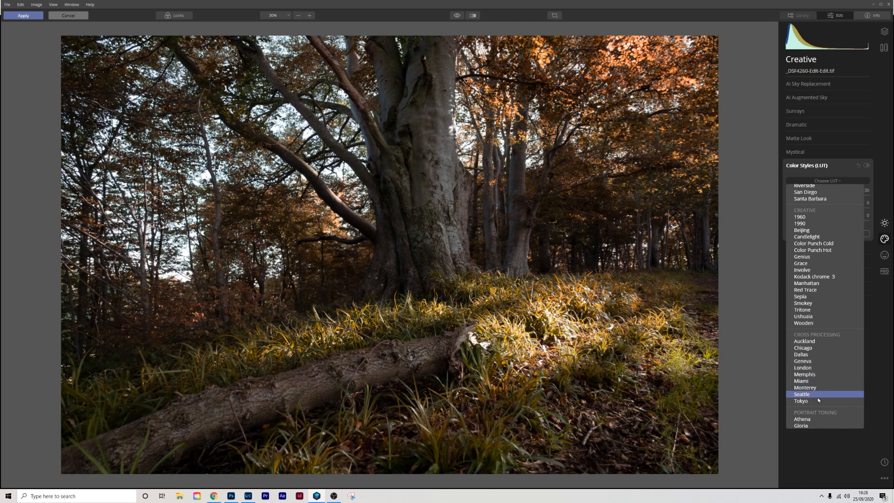
Preview the Auckland LUT, then apply the Monterey cross-processing LUT at amount 30.
left_click(804, 341)
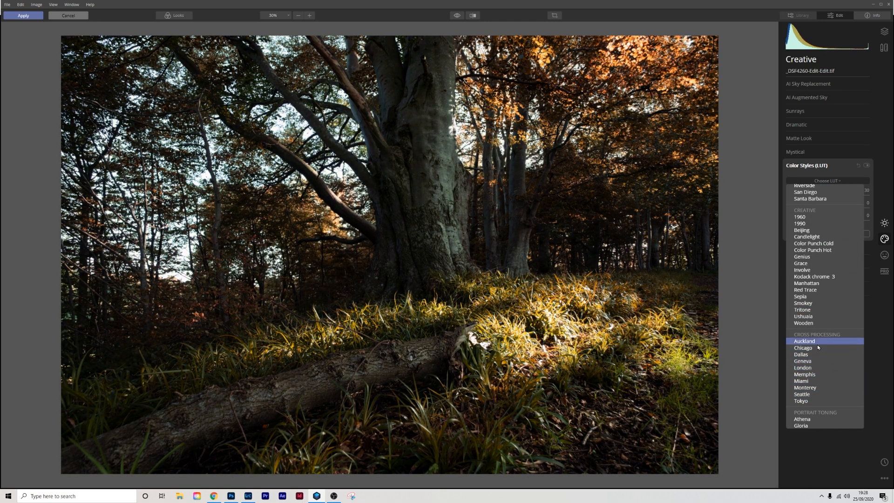
left_click(804, 387)
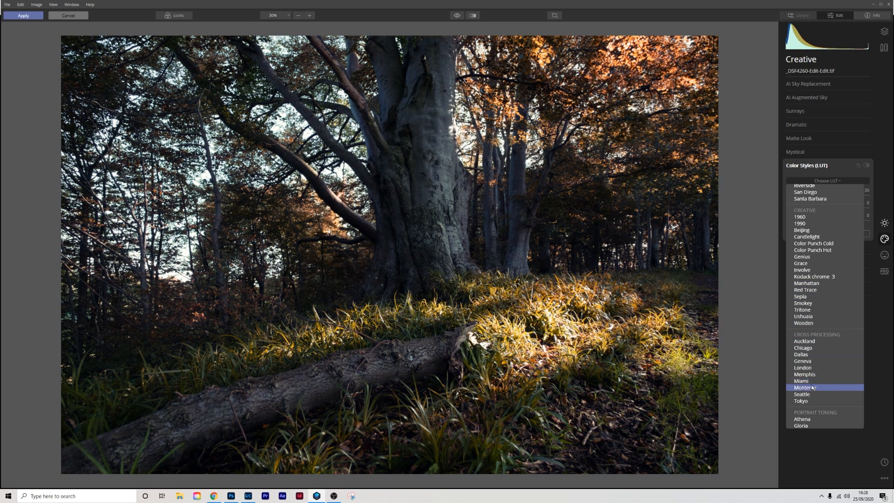
left_click(804, 386)
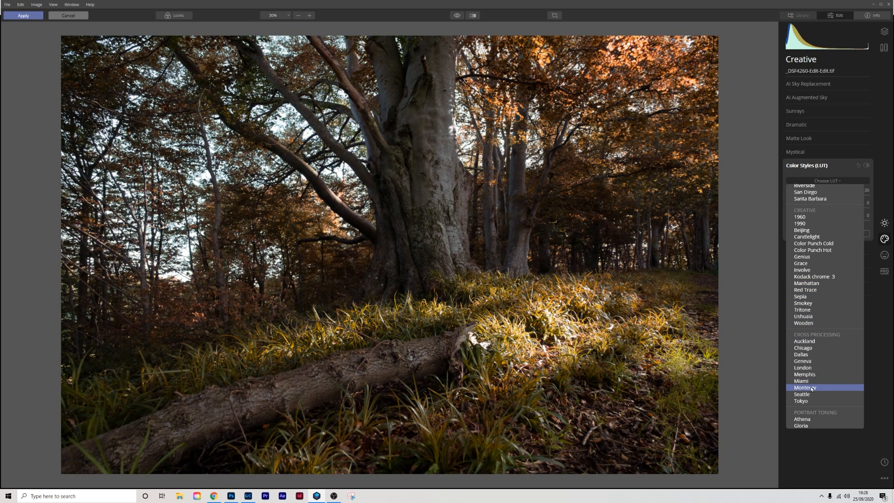
left_click(804, 387)
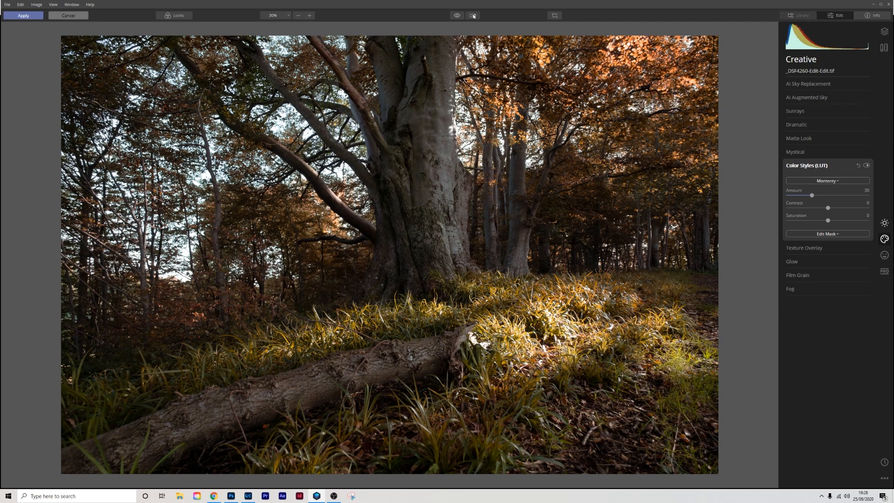
left_click(472, 16)
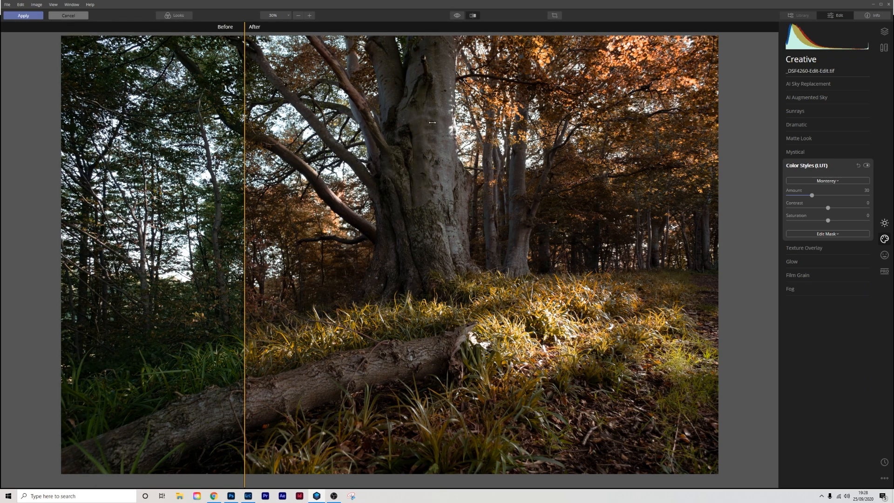
left_click_drag(244, 251, 589, 251)
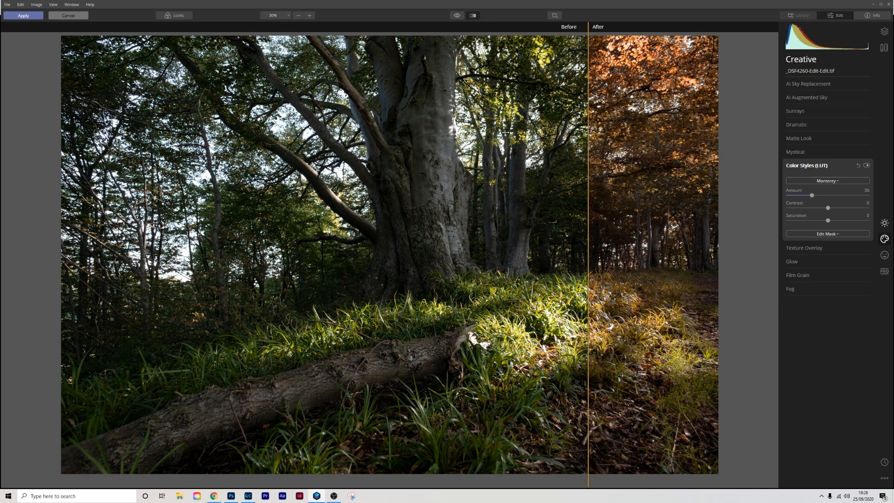
left_click_drag(587, 250, 95, 251)
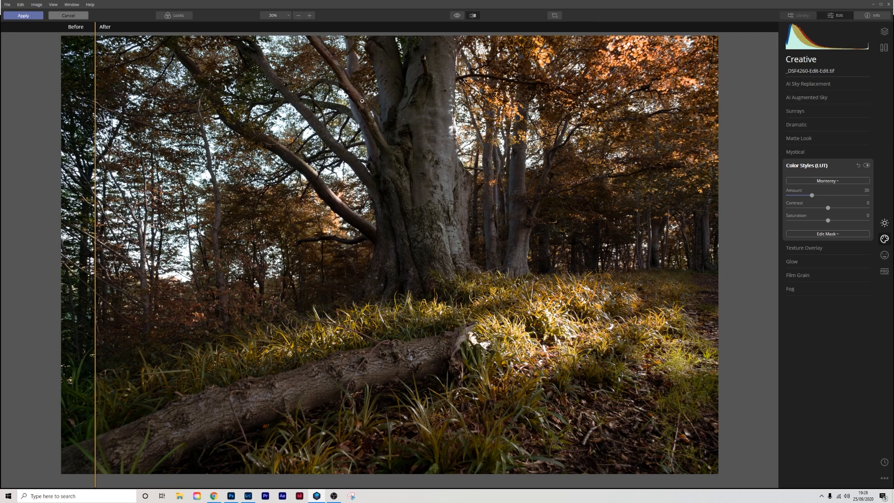
mouse_move(305, 30)
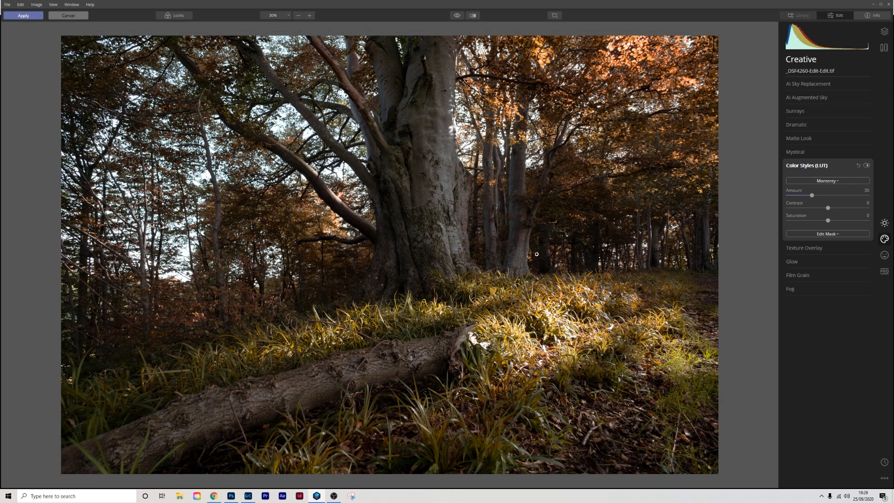
mouse_move(432, 74)
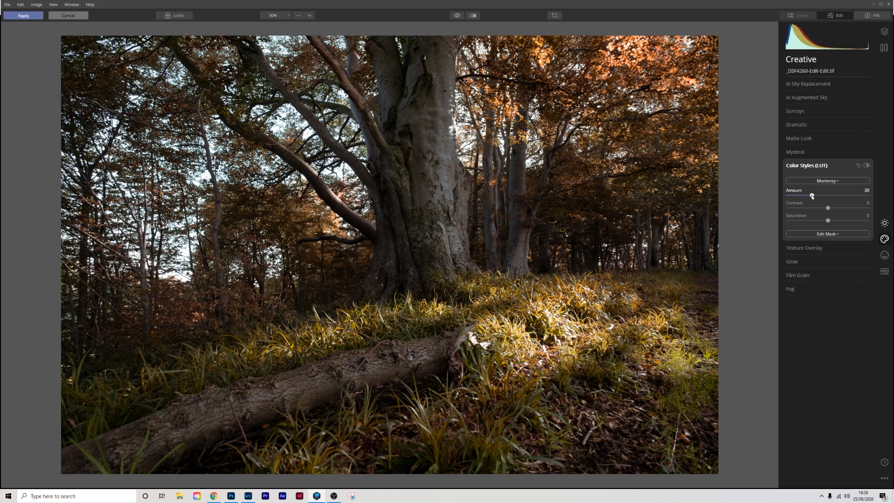
Raise the Color Styles (LUT) Amount from 30 to 41.
left_click_drag(810, 196, 815, 195)
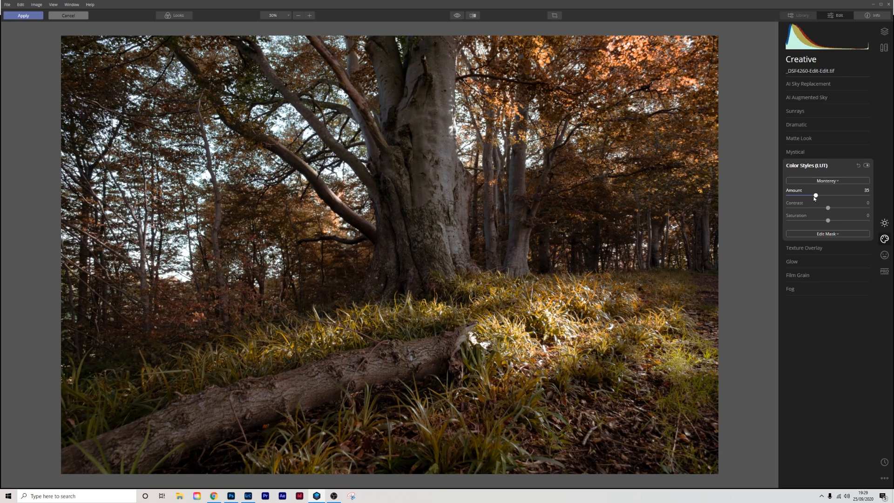
left_click_drag(815, 196, 820, 196)
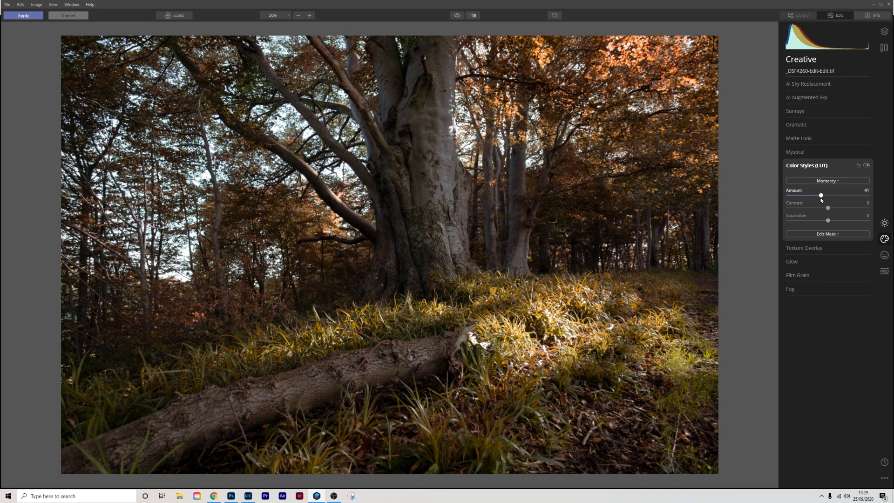
left_click_drag(821, 195, 819, 195)
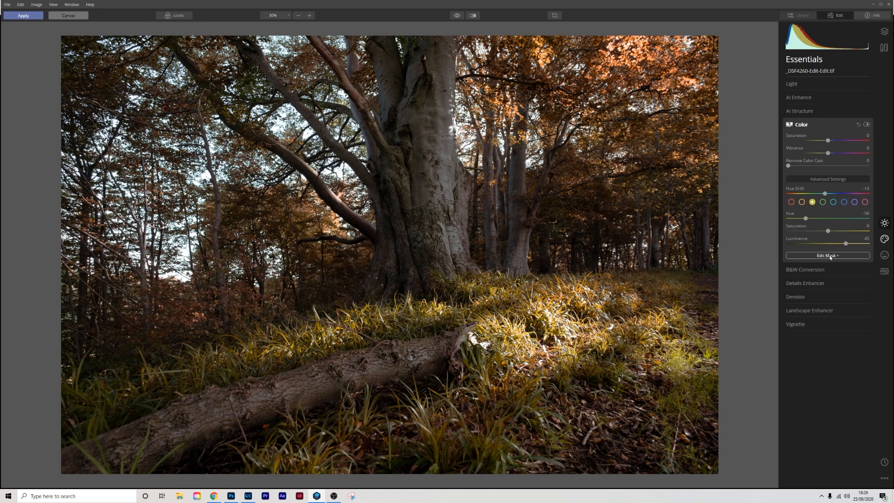
Reopen the Color mask, set brush opacity to 100%, and paint over the upper trunk.
left_click(827, 255)
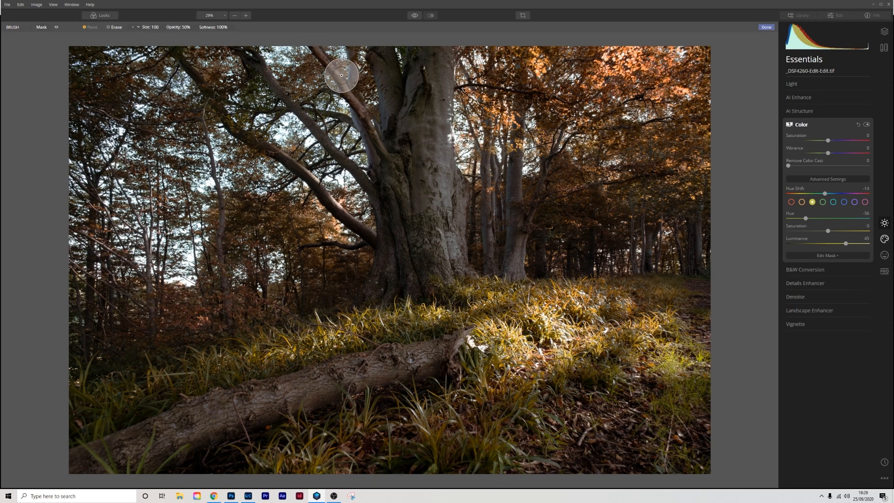
left_click(177, 27)
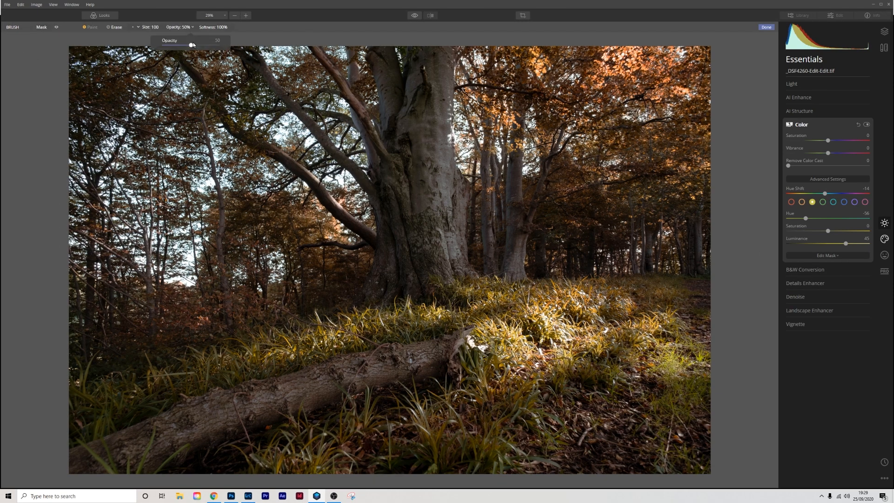
left_click_drag(191, 44, 216, 45)
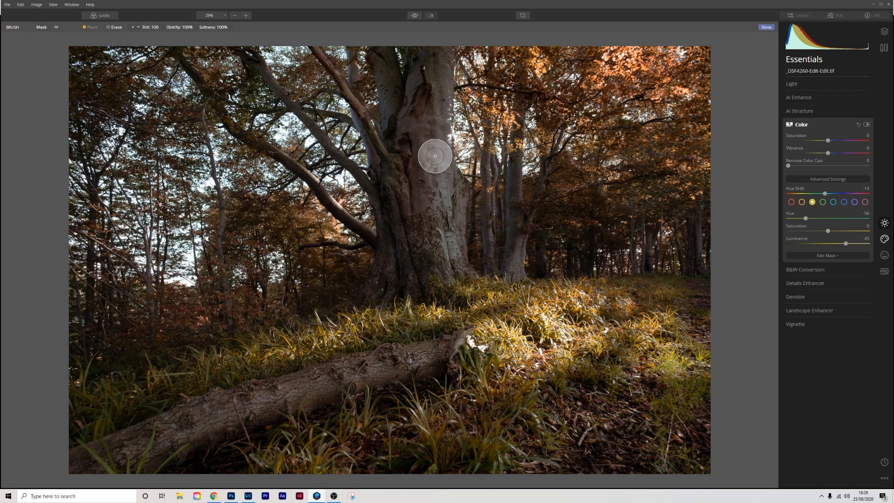
mouse_move(89, 32)
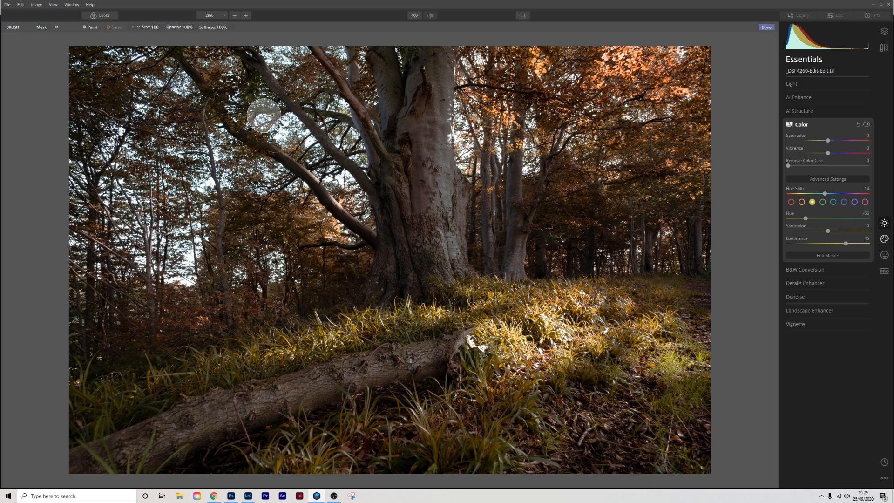
left_click_drag(264, 116, 414, 215)
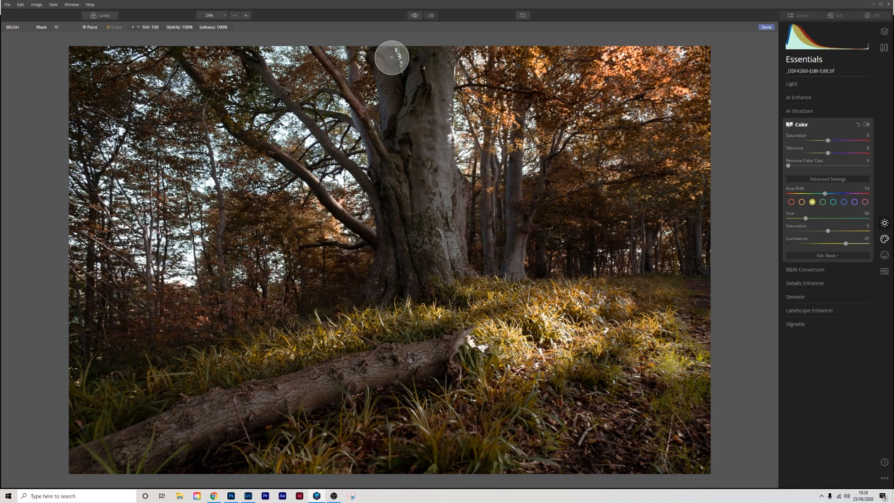
mouse_move(411, 181)
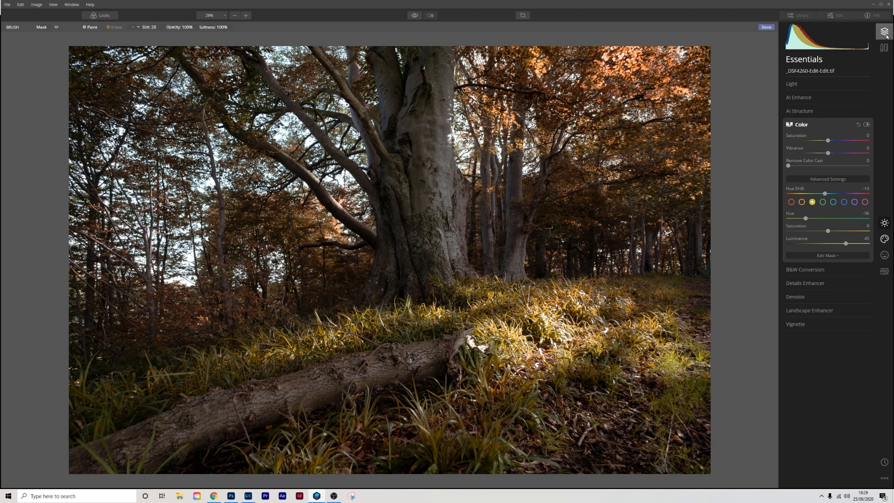
Add a new adjustment layer above the forest photo from the Layers list.
left_click(865, 60)
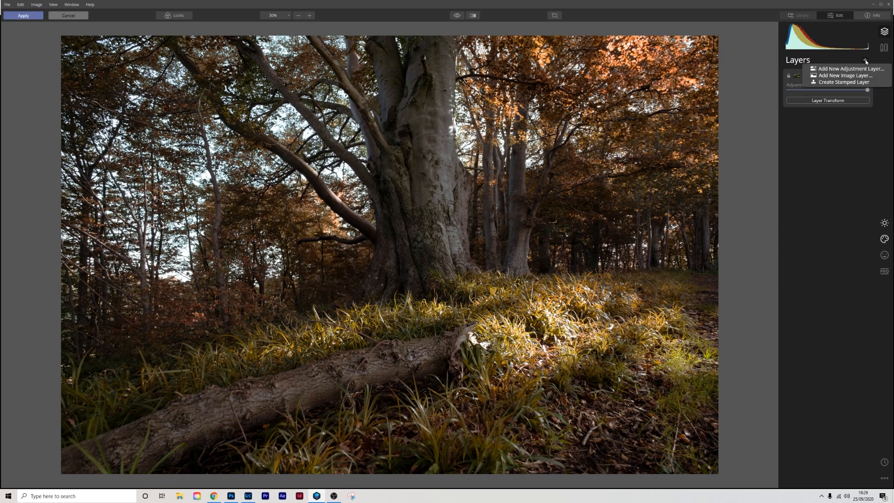
left_click(849, 68)
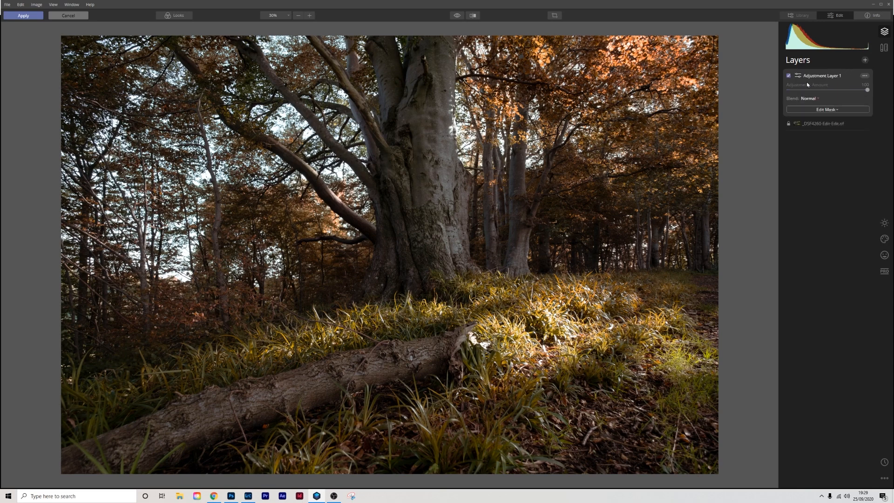
mouse_move(830, 196)
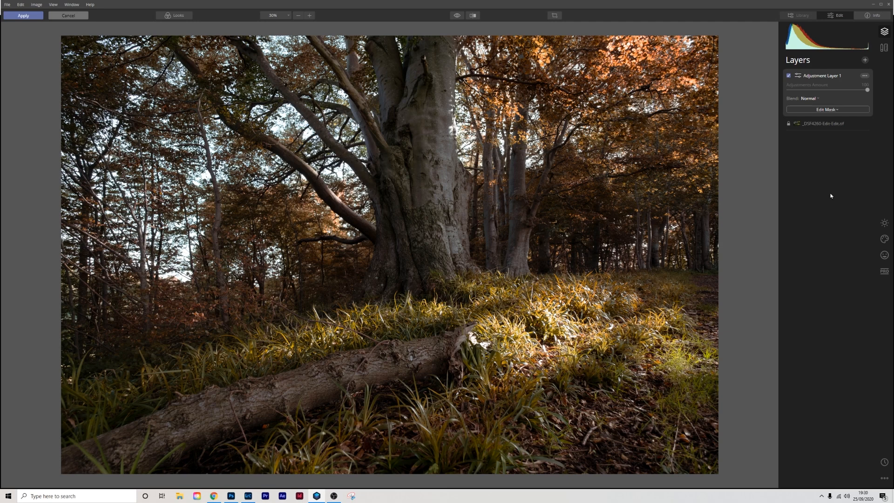
mouse_move(881, 206)
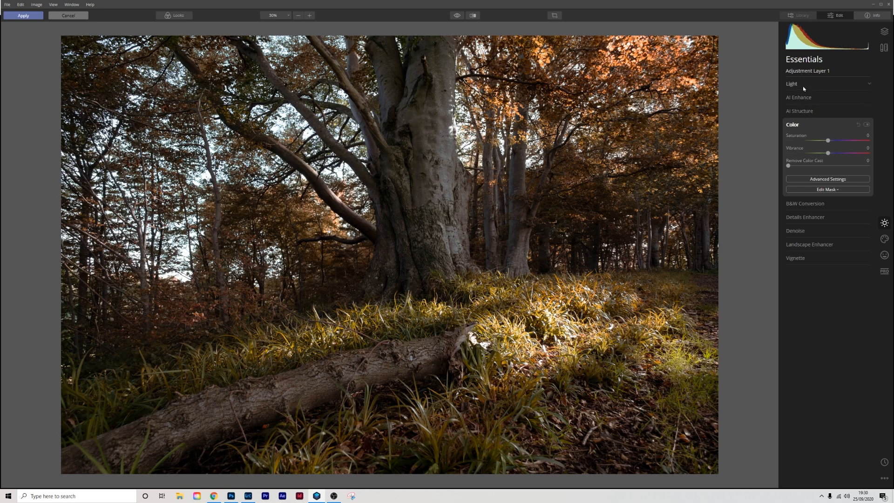
Raise Smart Contrast to 9 in the layer's Light settings.
left_click(792, 83)
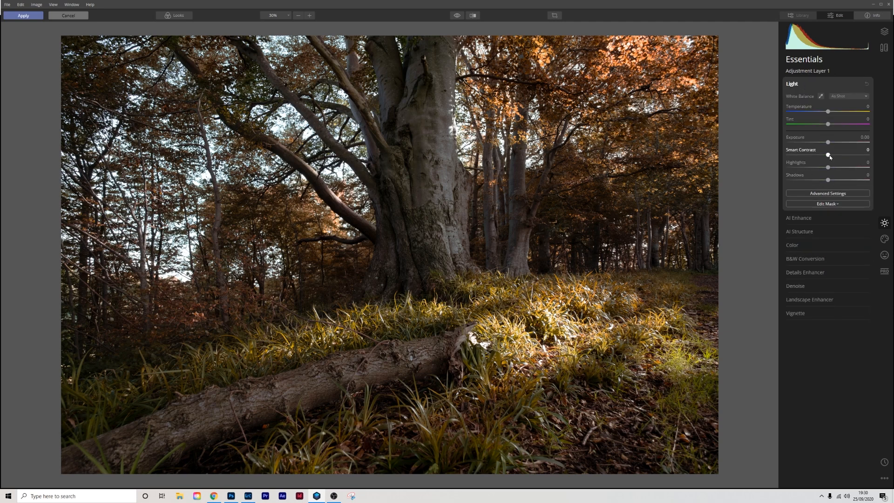
left_click_drag(827, 156, 830, 155)
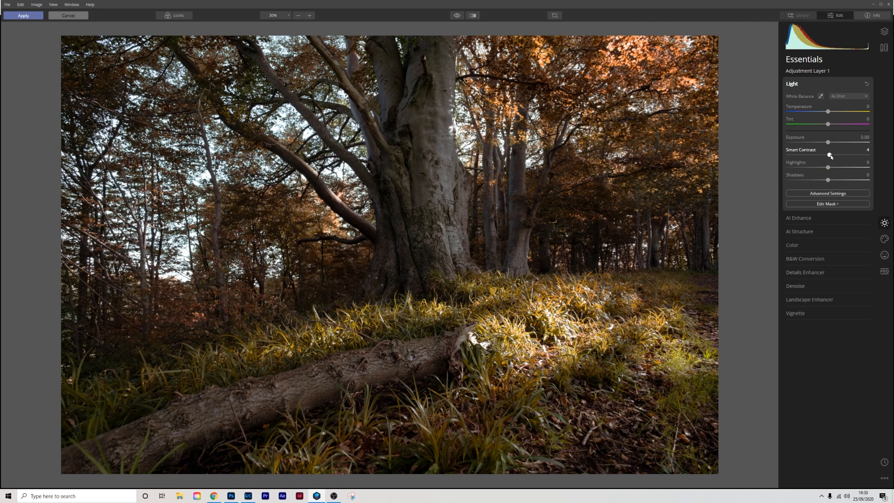
left_click_drag(830, 155, 846, 155)
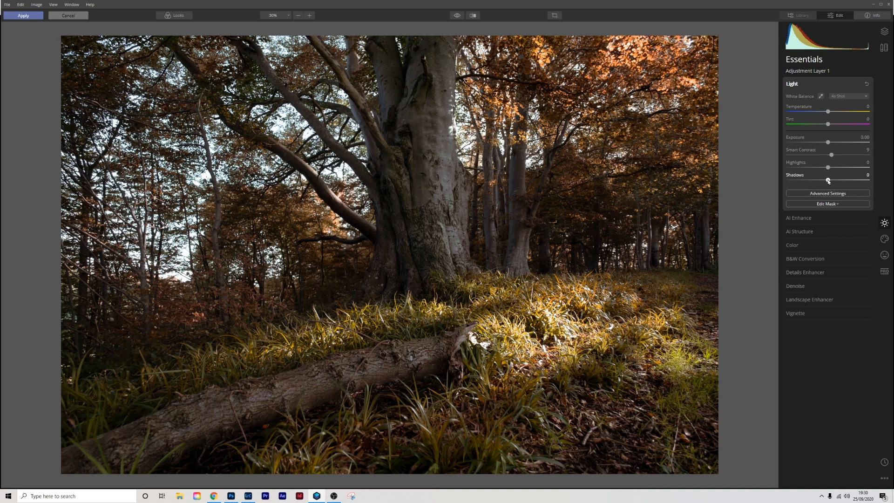
Fine-tune the layer's Shadows, settling near neutral.
left_click_drag(828, 183, 835, 183)
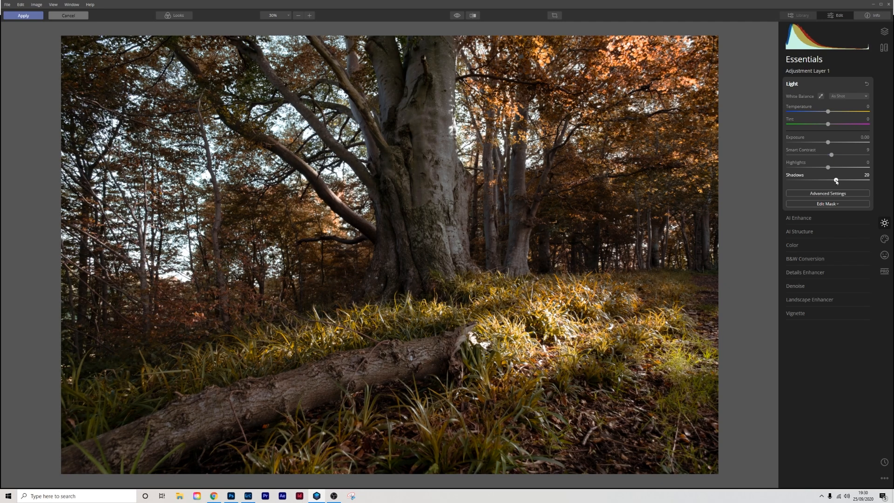
left_click_drag(841, 183, 827, 182)
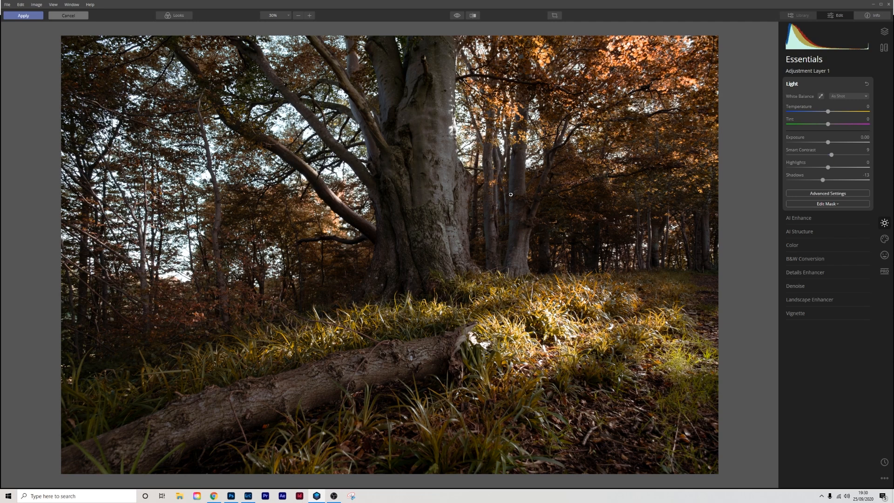
mouse_move(520, 257)
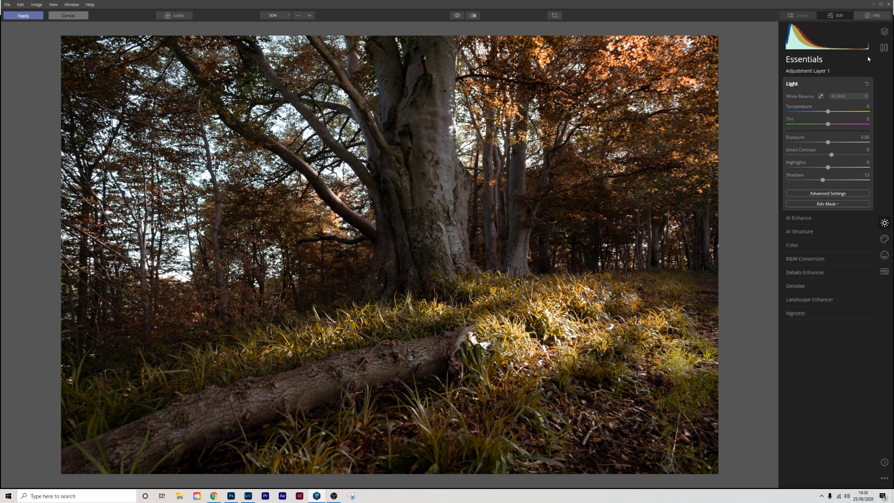
mouse_move(462, 195)
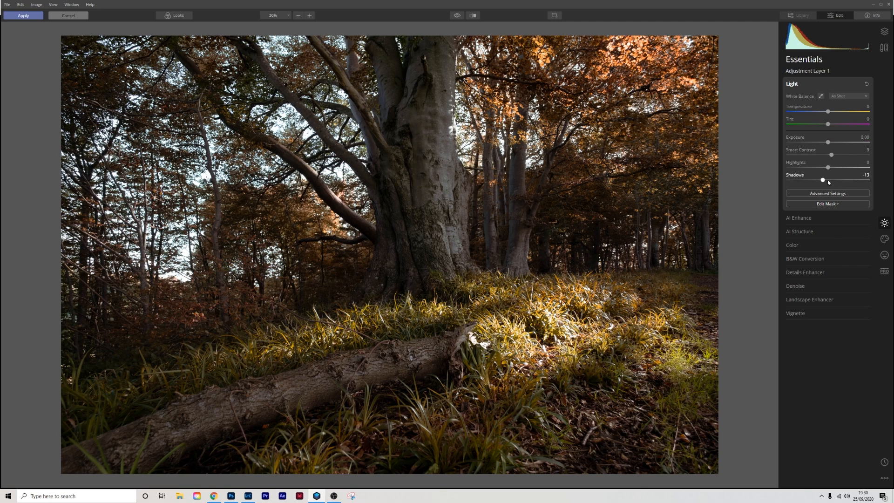
left_click_drag(822, 180, 835, 180)
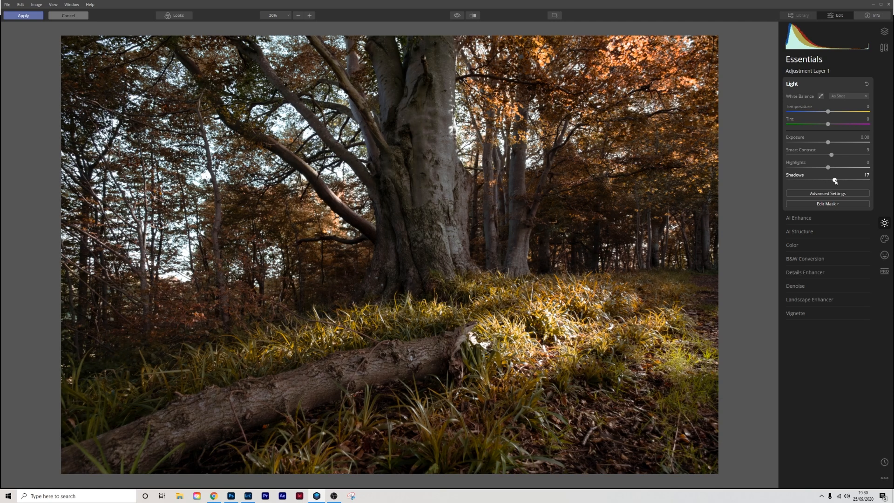
left_click_drag(835, 181, 828, 181)
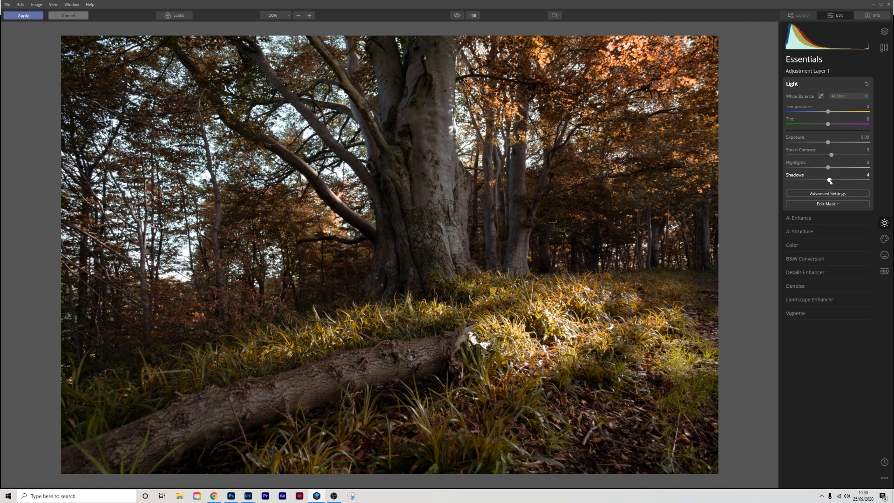
left_click_drag(830, 182, 828, 182)
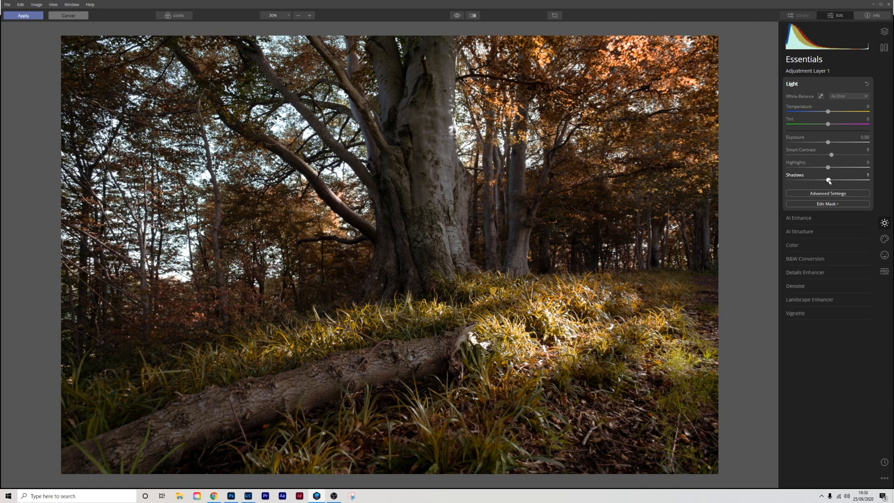
left_click_drag(828, 181, 833, 180)
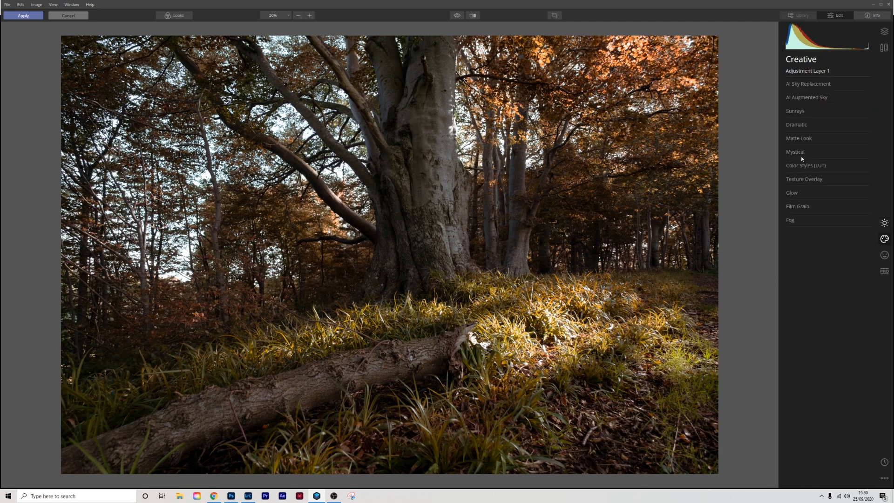
Set the Mystical creative filter Amount to 8 on the adjustment layer.
left_click(795, 152)
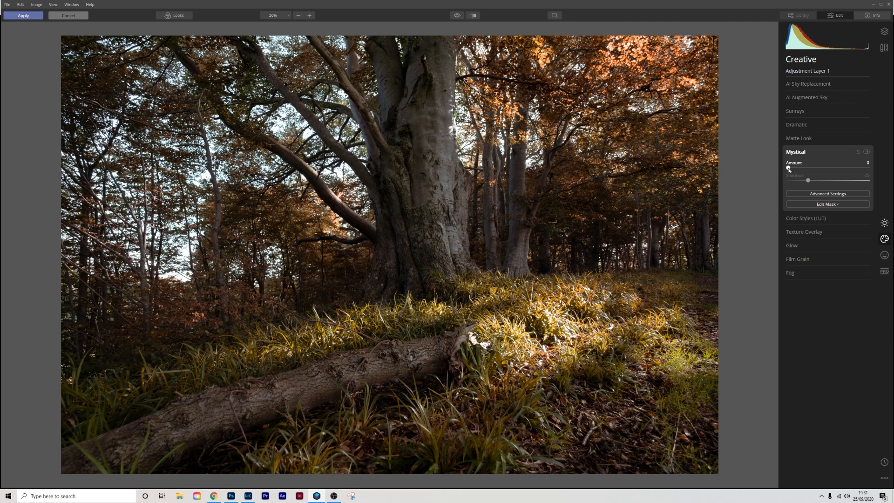
left_click_drag(808, 180, 813, 180)
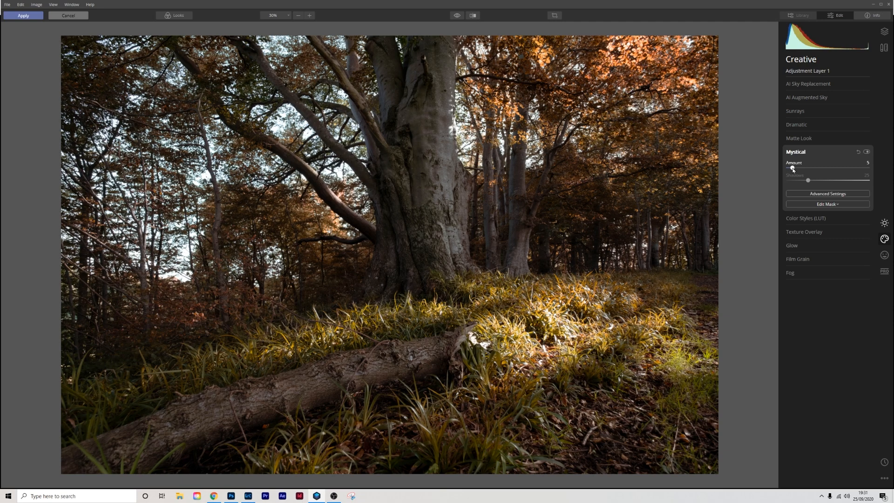
left_click_drag(792, 169, 794, 169)
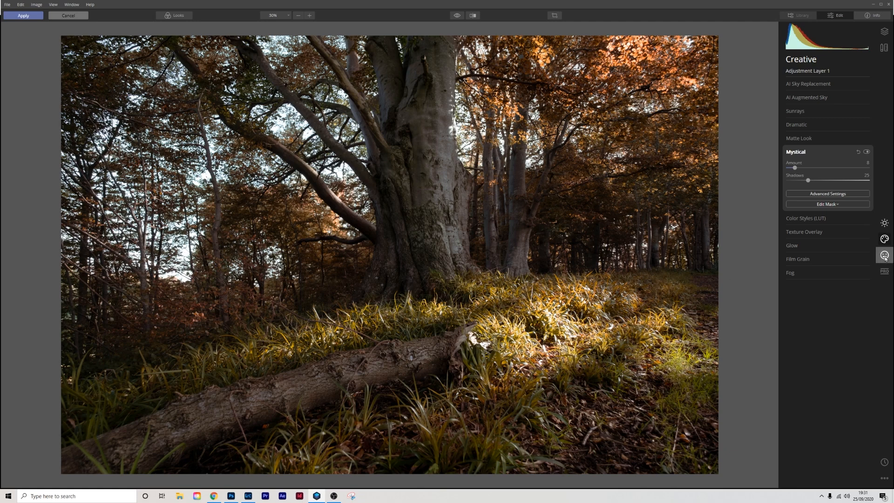
left_click(884, 255)
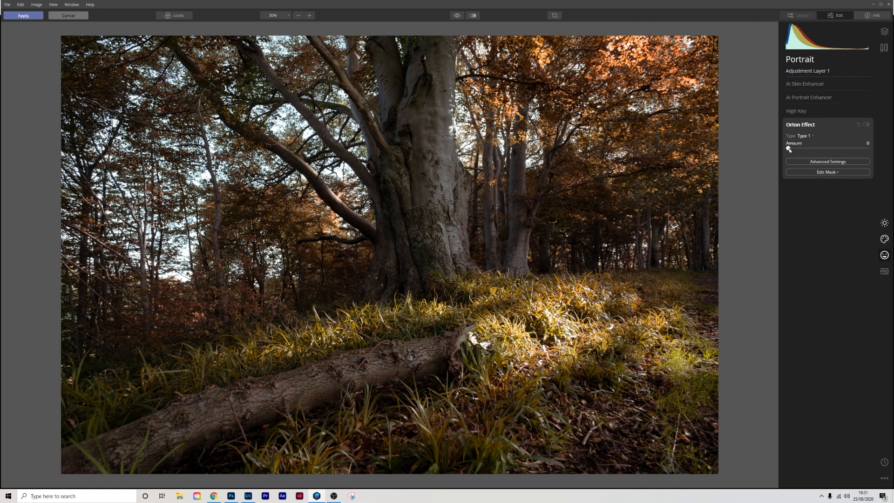
Raise the Orton Effect Amount to about 23 for a soft forest glow.
left_click_drag(788, 149, 798, 149)
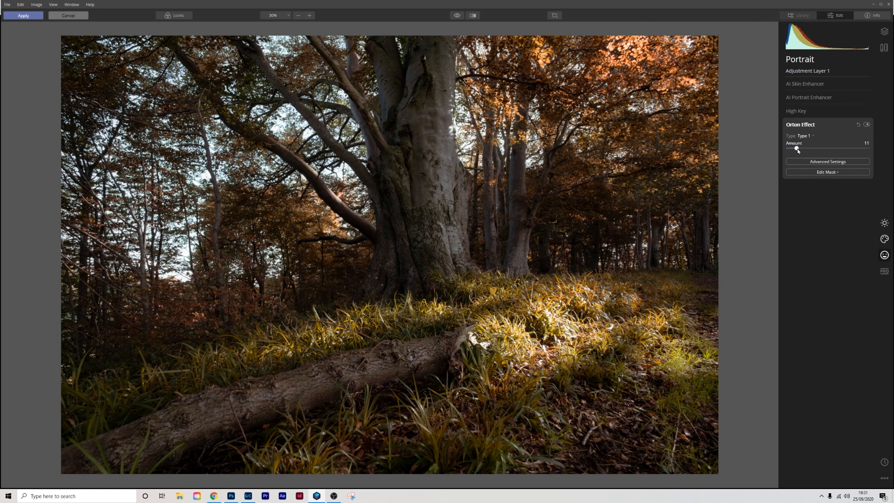
left_click_drag(797, 149, 802, 149)
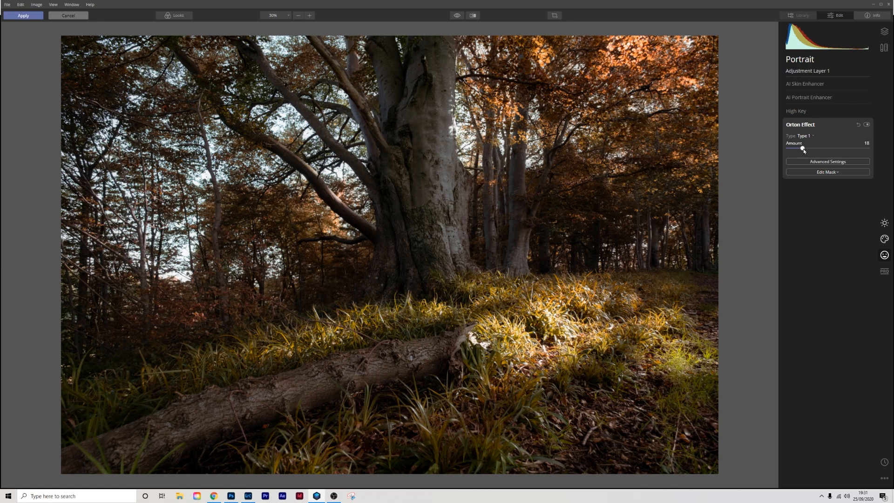
left_click_drag(801, 148, 807, 148)
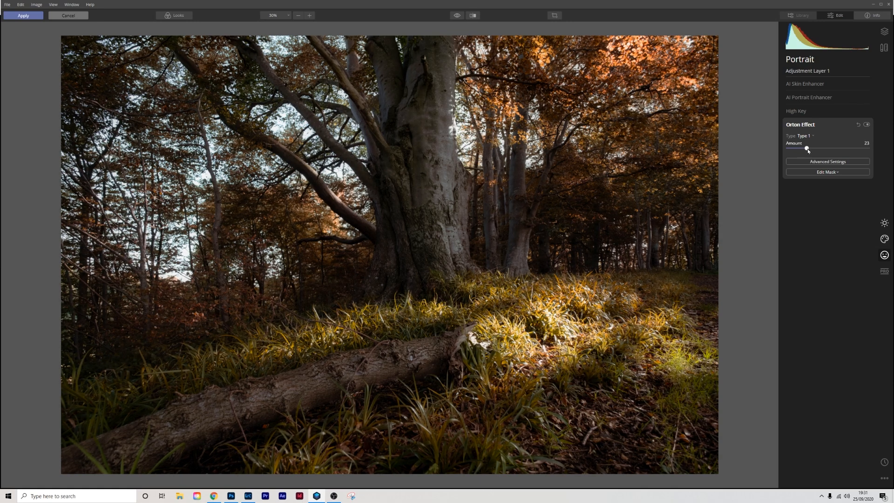
left_click(884, 32)
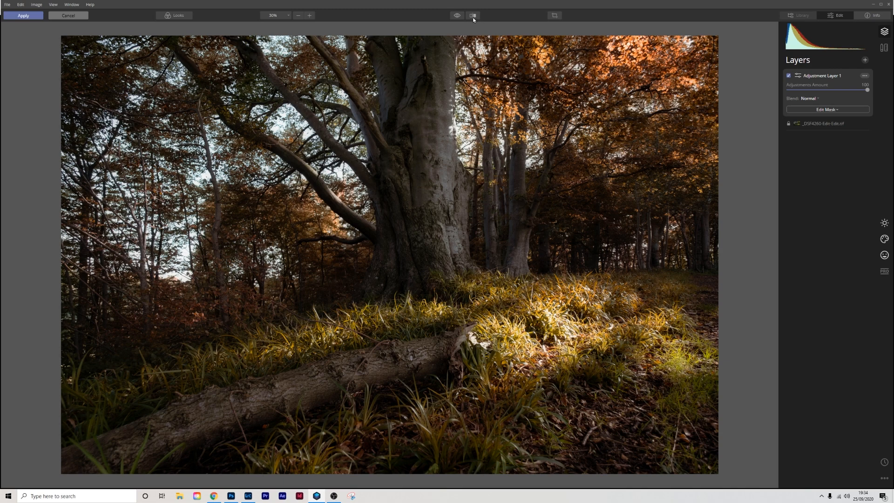
Check the edited forest against the original with a Before/After split view.
left_click(472, 15)
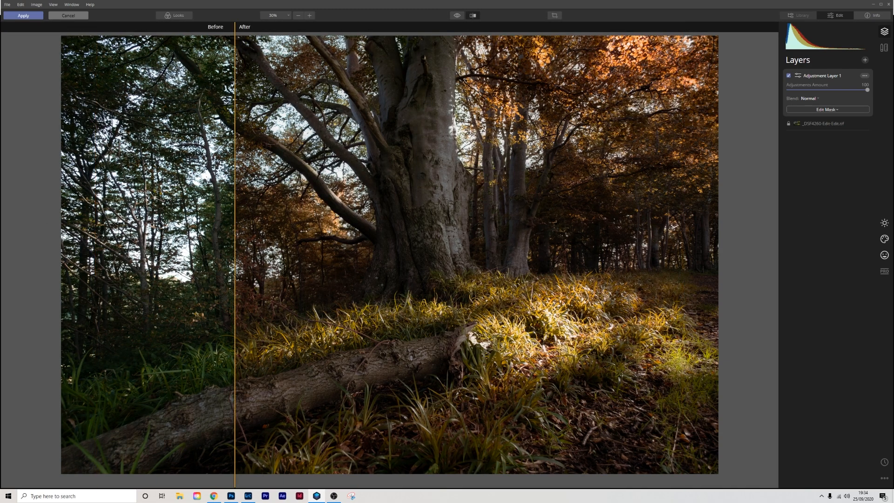
left_click_drag(234, 239, 349, 240)
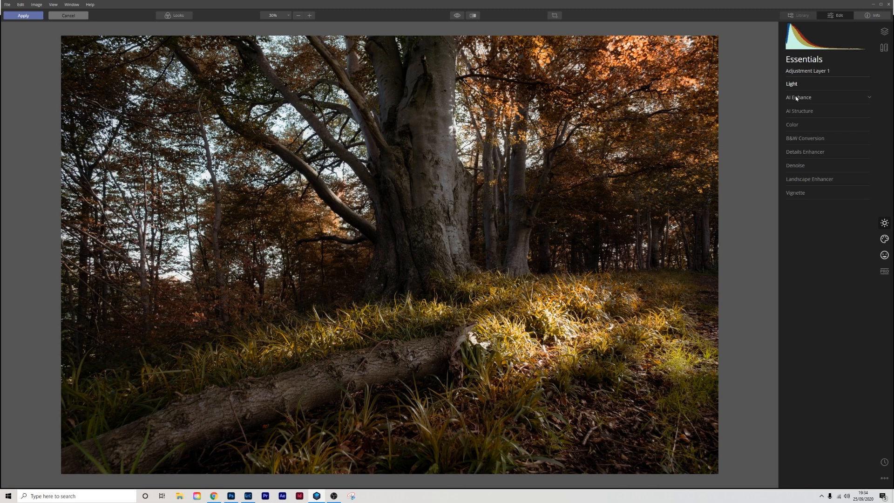
Expand the AI Enhance filter in the layer's Essentials tools.
left_click(798, 97)
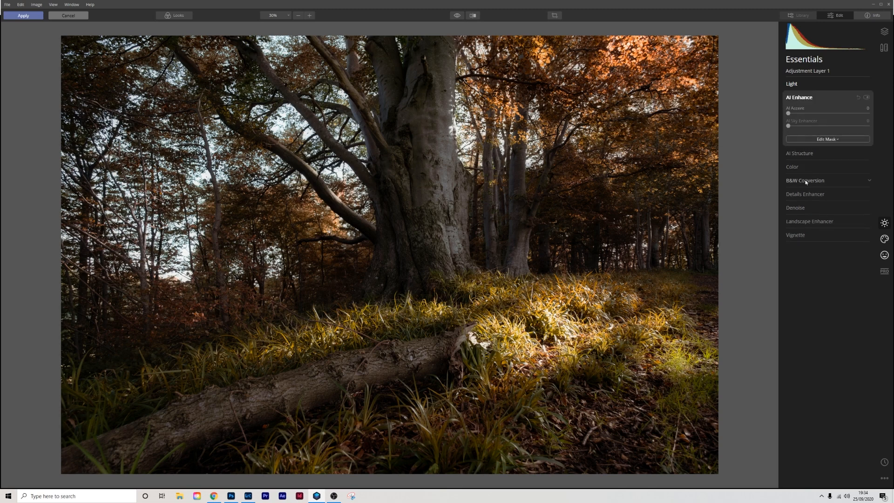